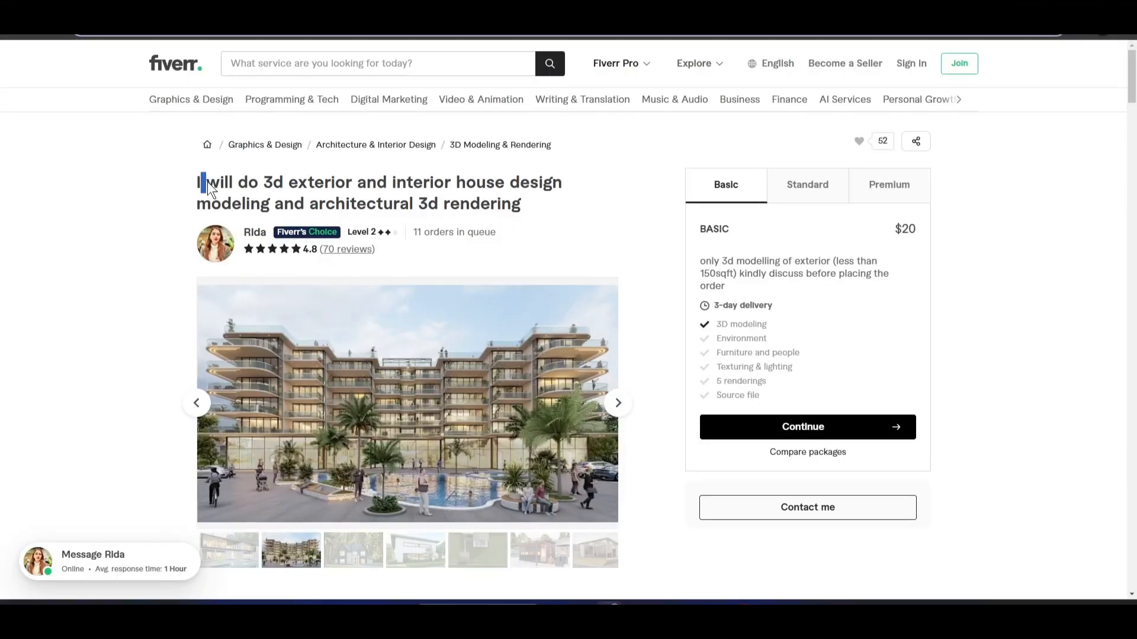
Step: View the 3D house-rendering gig's building render full screen and flip through the next two renders
scroll("down", 3)
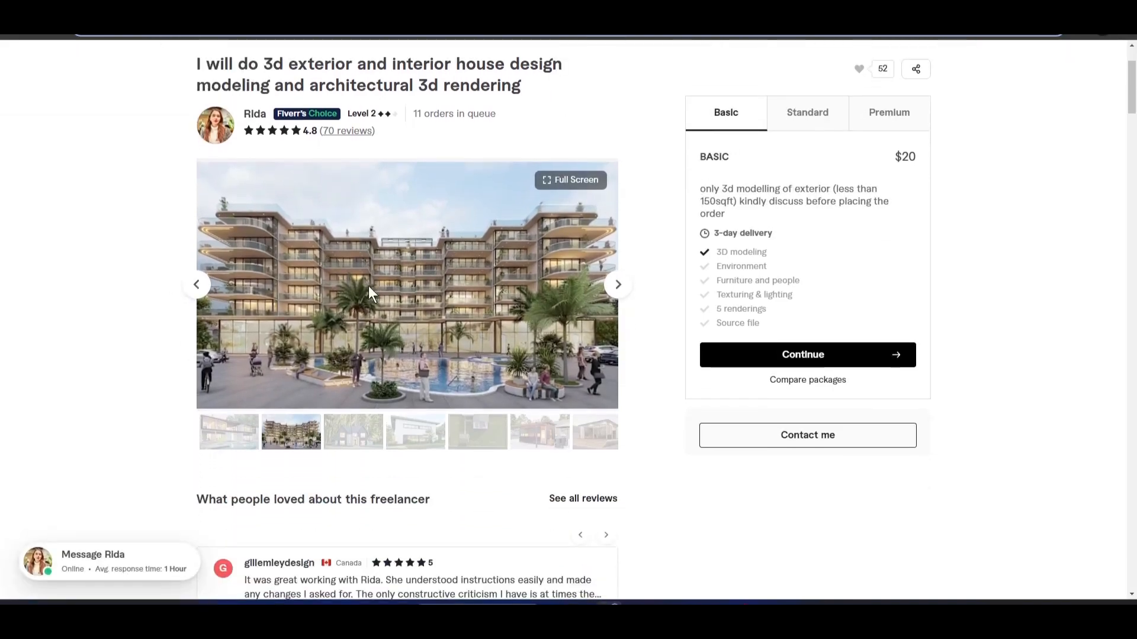
left_click(571, 180)
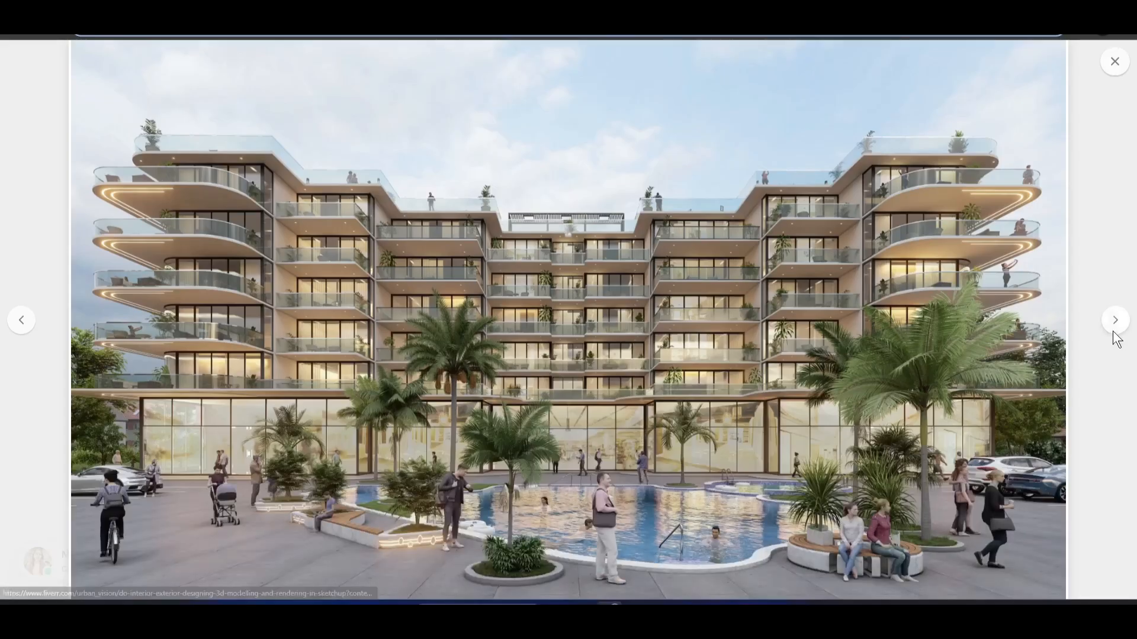
left_click(1115, 320)
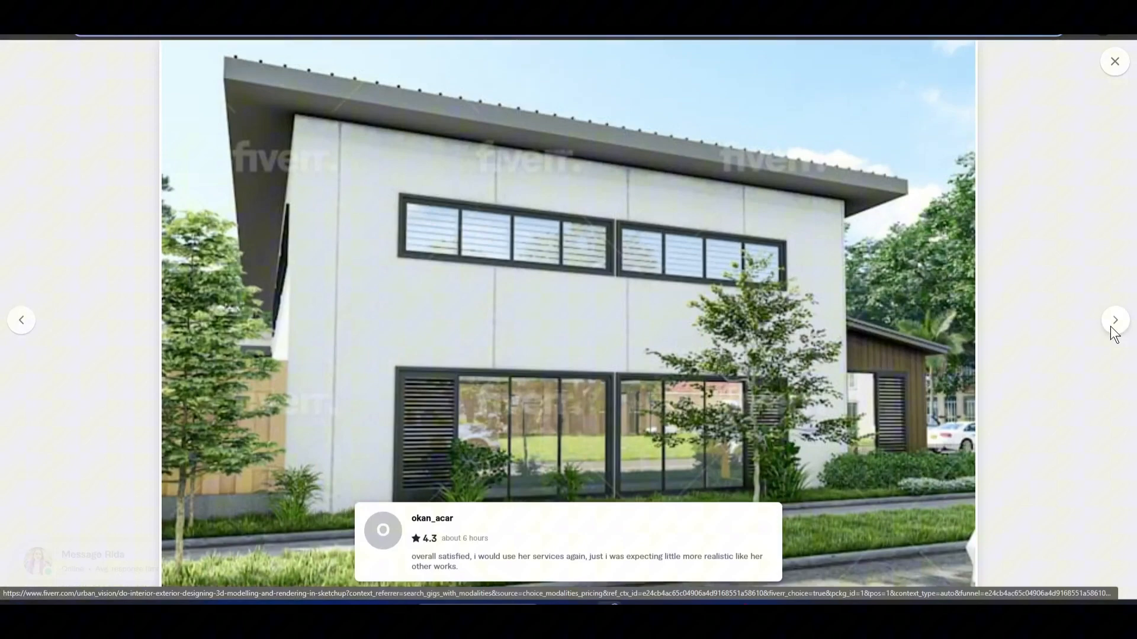
left_click(1115, 319)
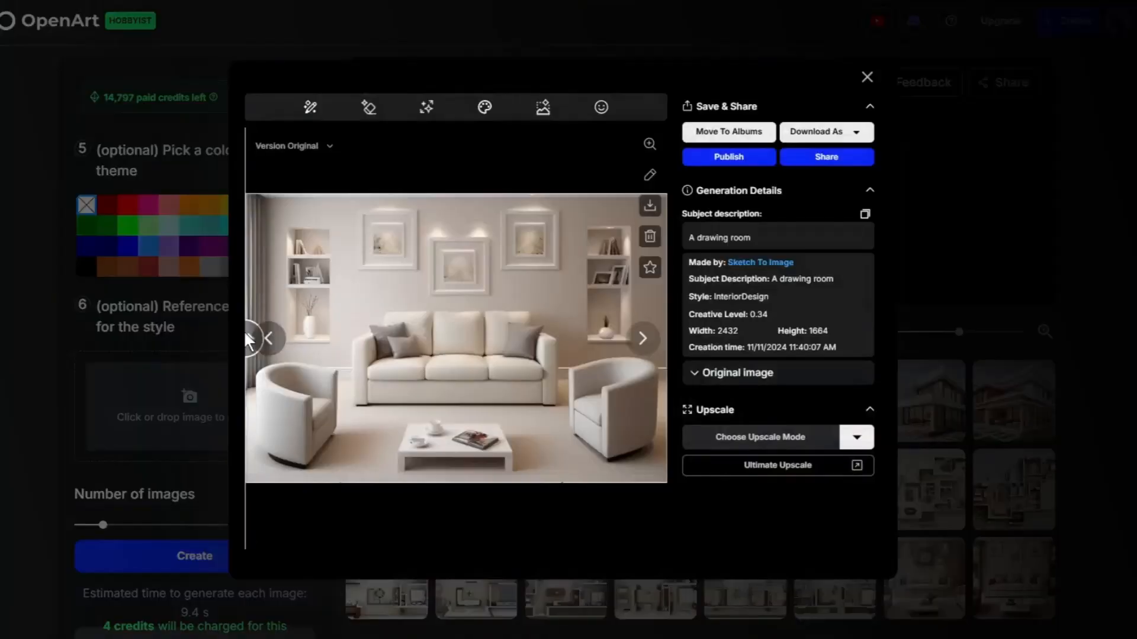
Step: Step back from the generated render, browse Models and Bulk Creations, then return to the OpenArt home dashboard
left_click(642, 338)
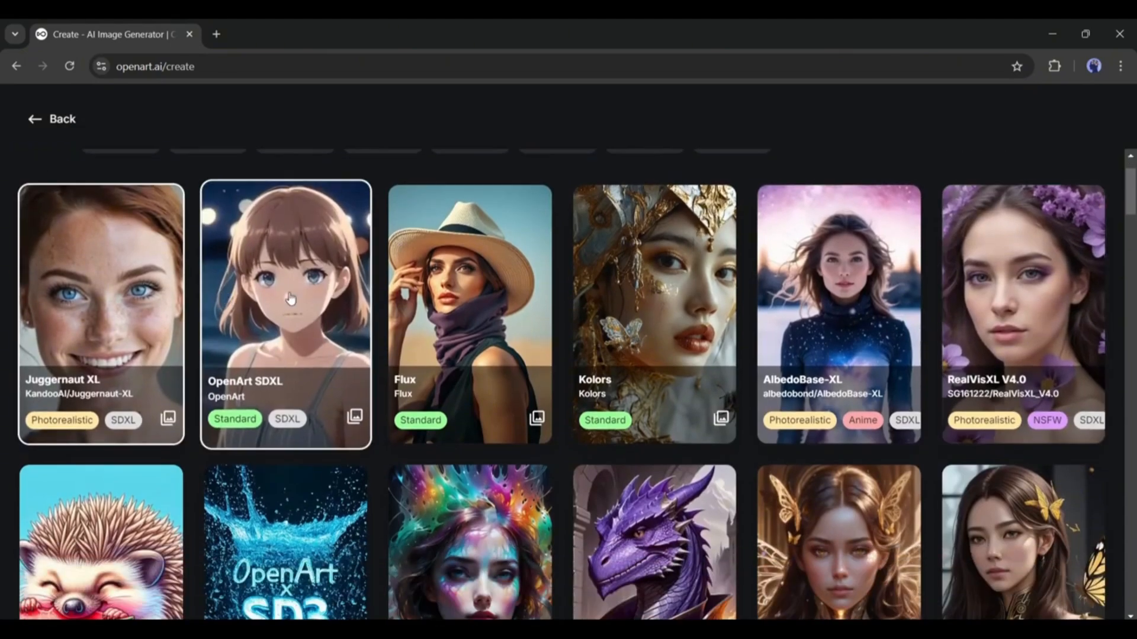
scroll("down", 3)
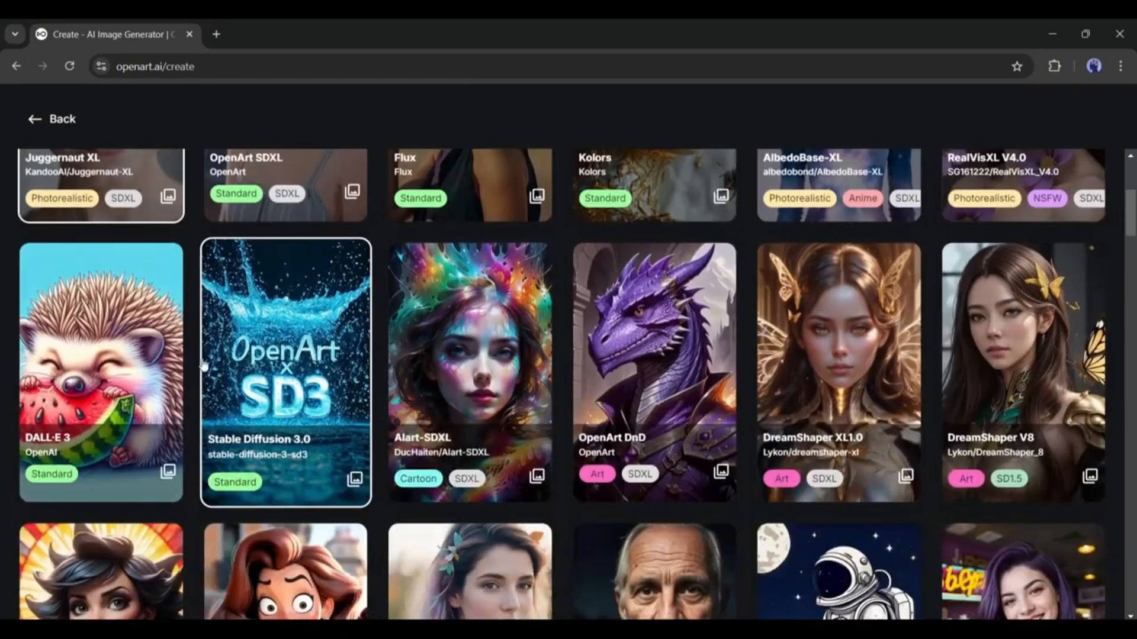
scroll("down", 3)
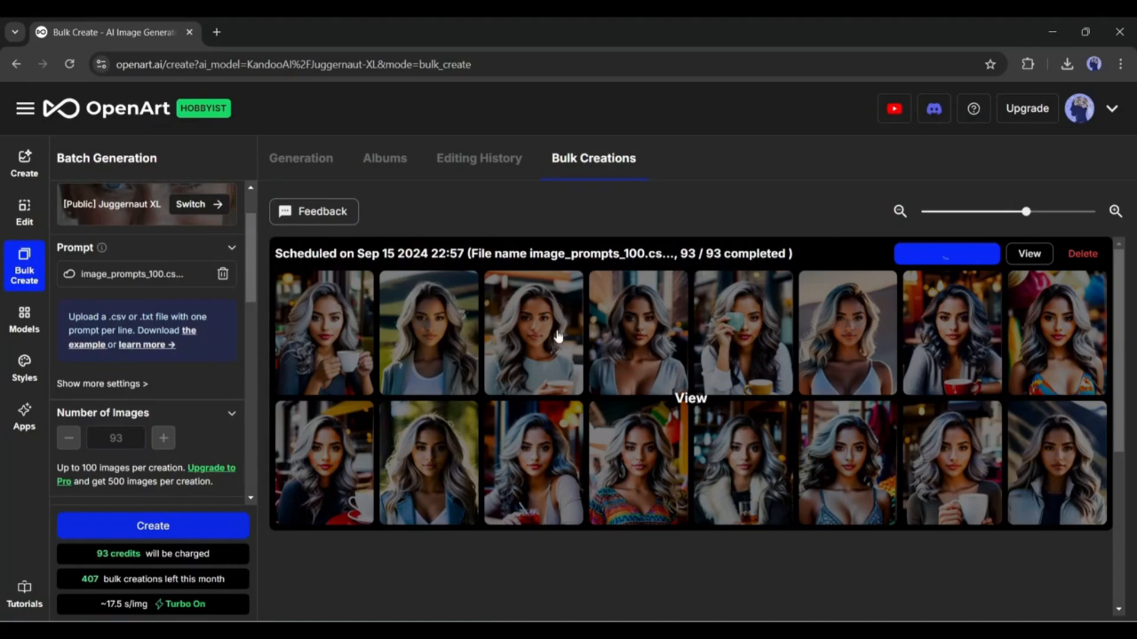
left_click(946, 254)
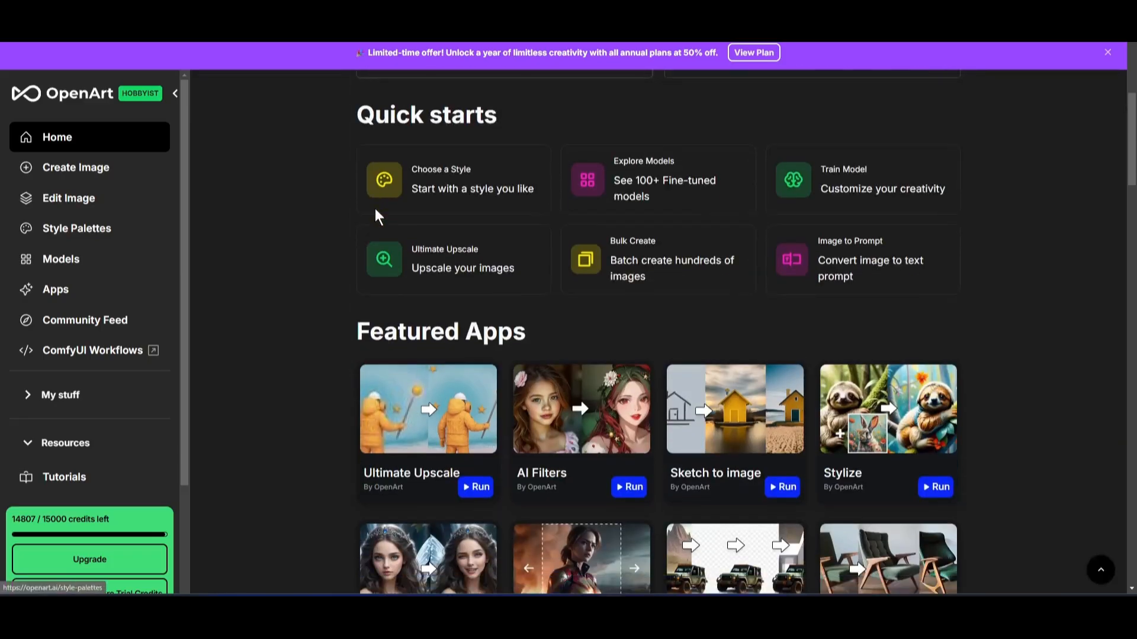
scroll("down", 3)
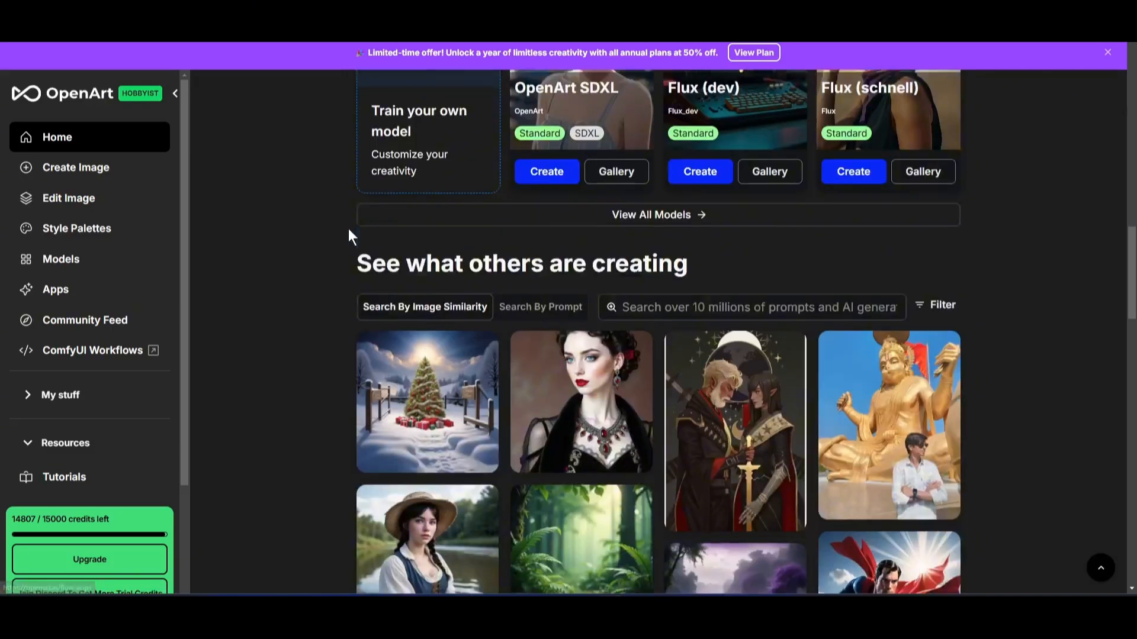
scroll("down", 3)
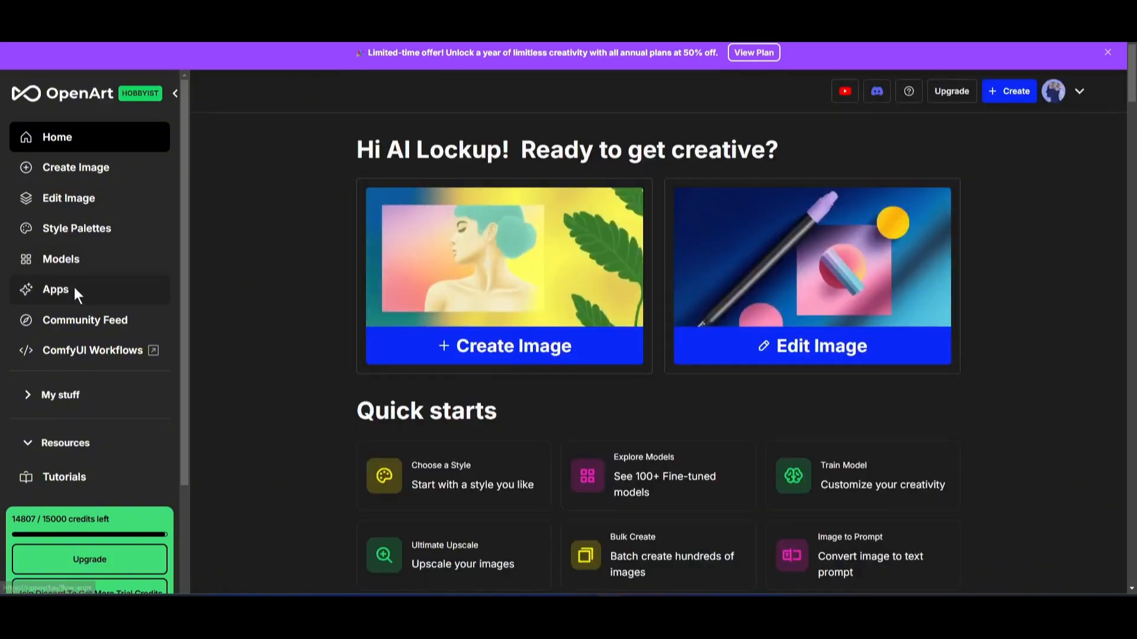
Step: Show the AI Apps catalogue from the sidebar and browse its apps
left_click(55, 289)
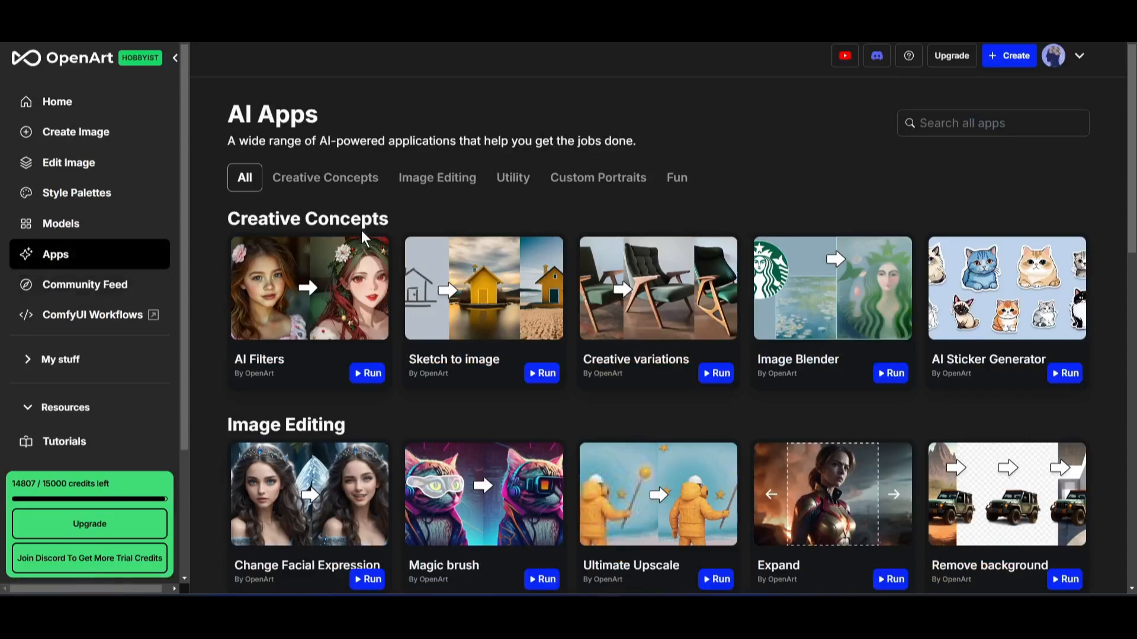
scroll("down", 3)
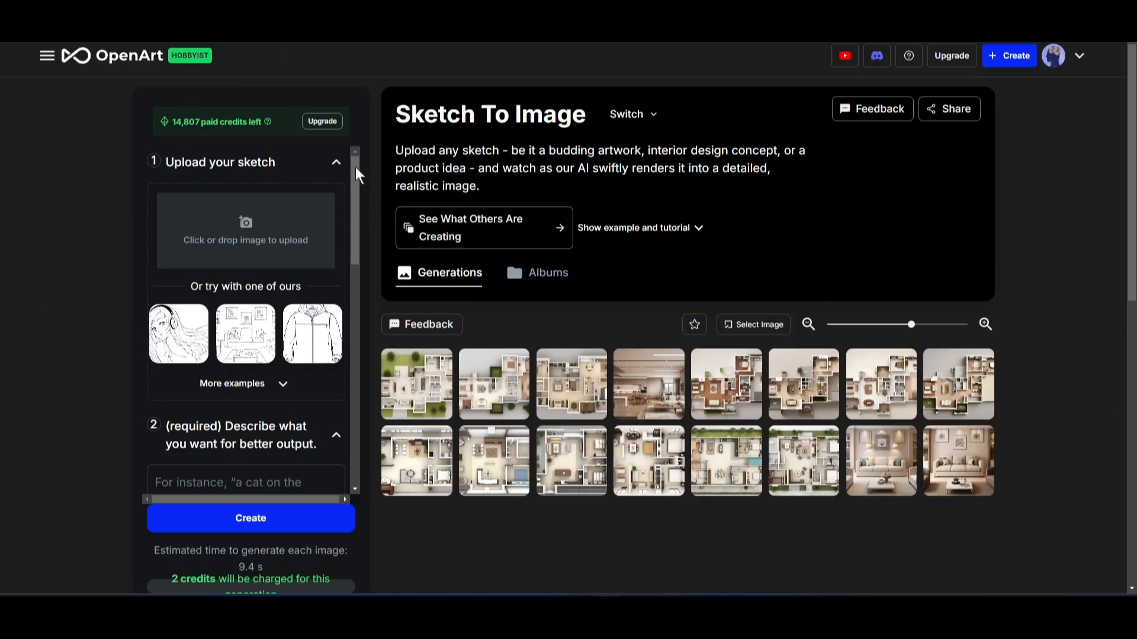
mouse_move(250, 241)
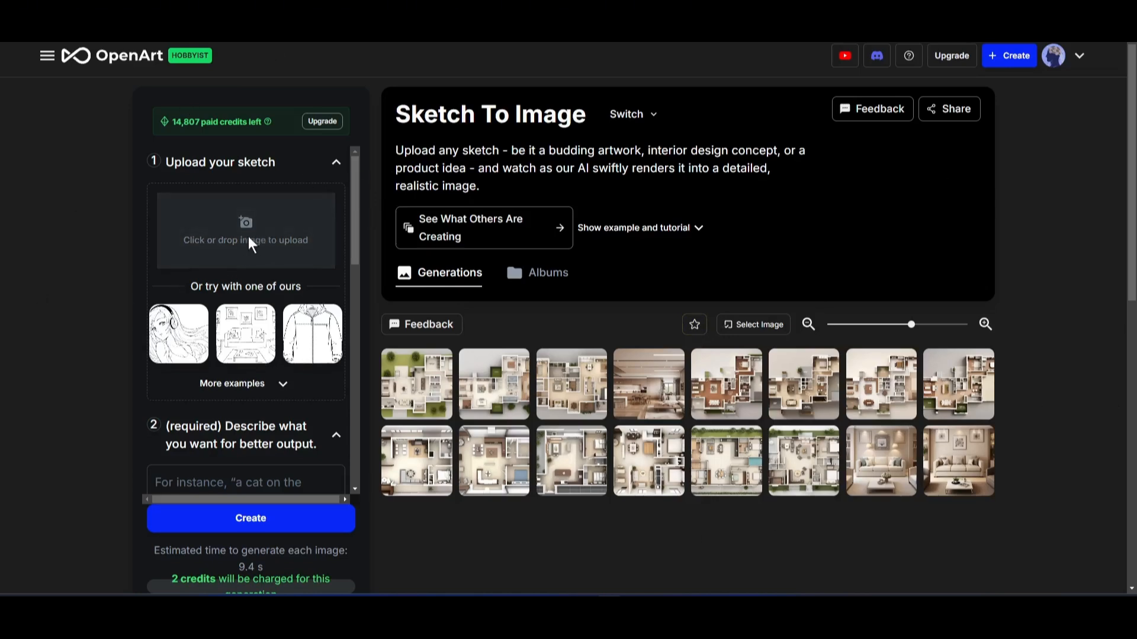
Step: Upload the modern house line sketch into Sketch To Image and describe it as 'A modern house'
left_click(245, 229)
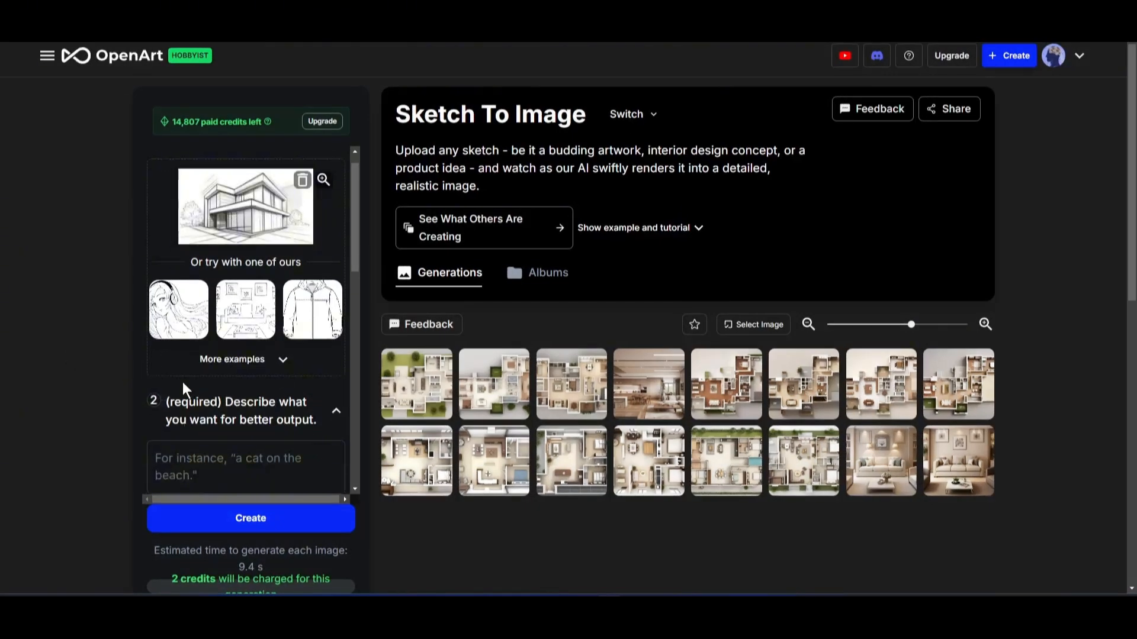
scroll("down", 3)
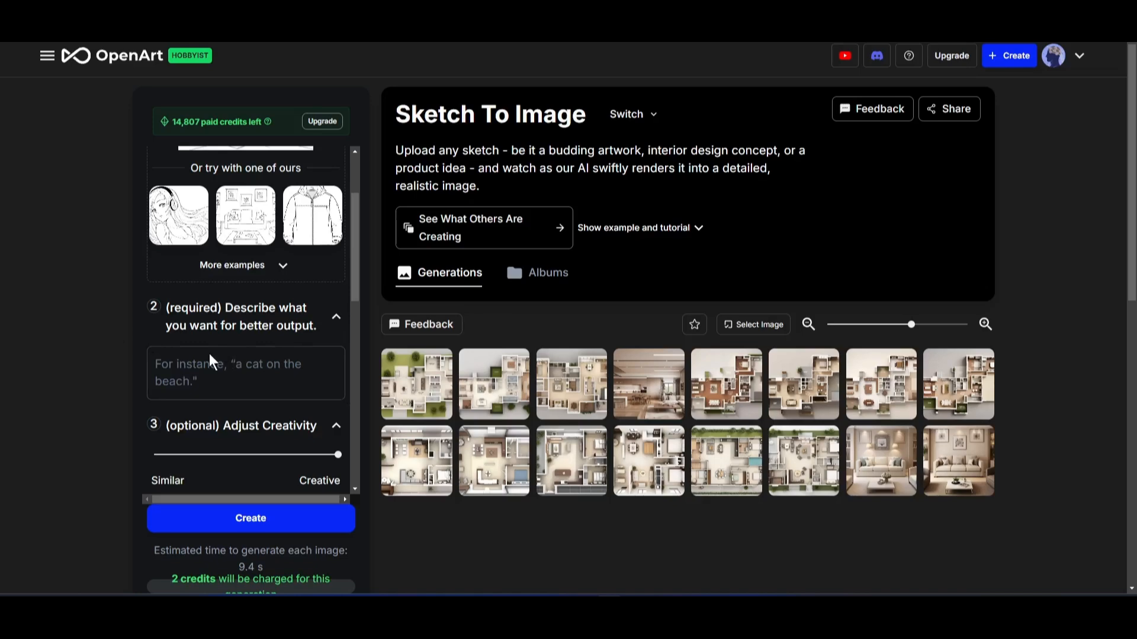
left_click(245, 373)
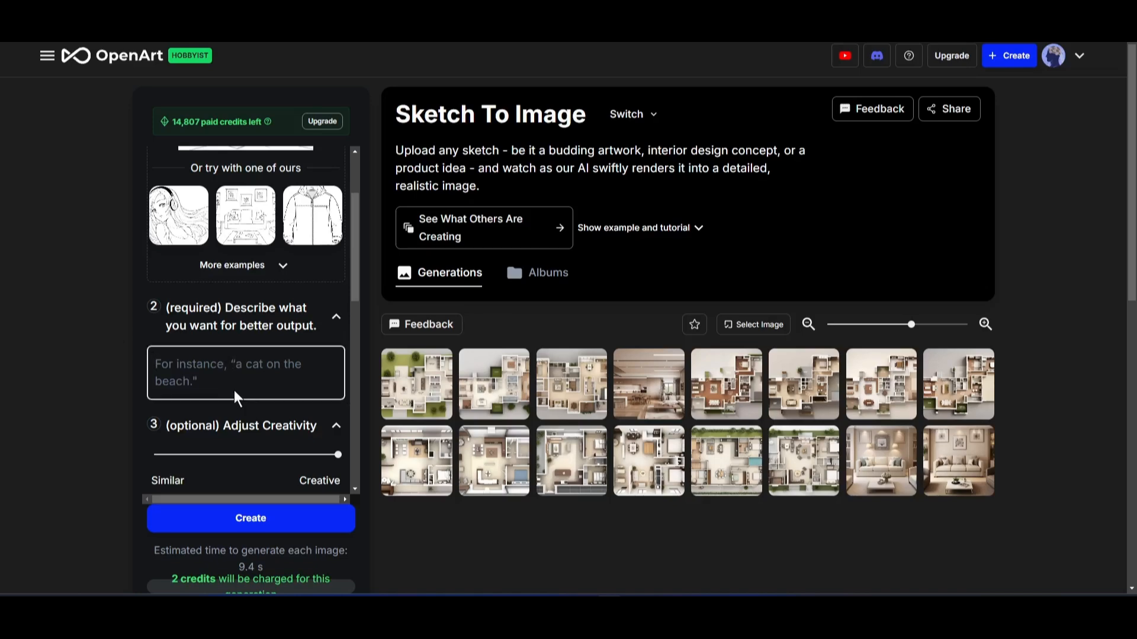
type("A modern house building")
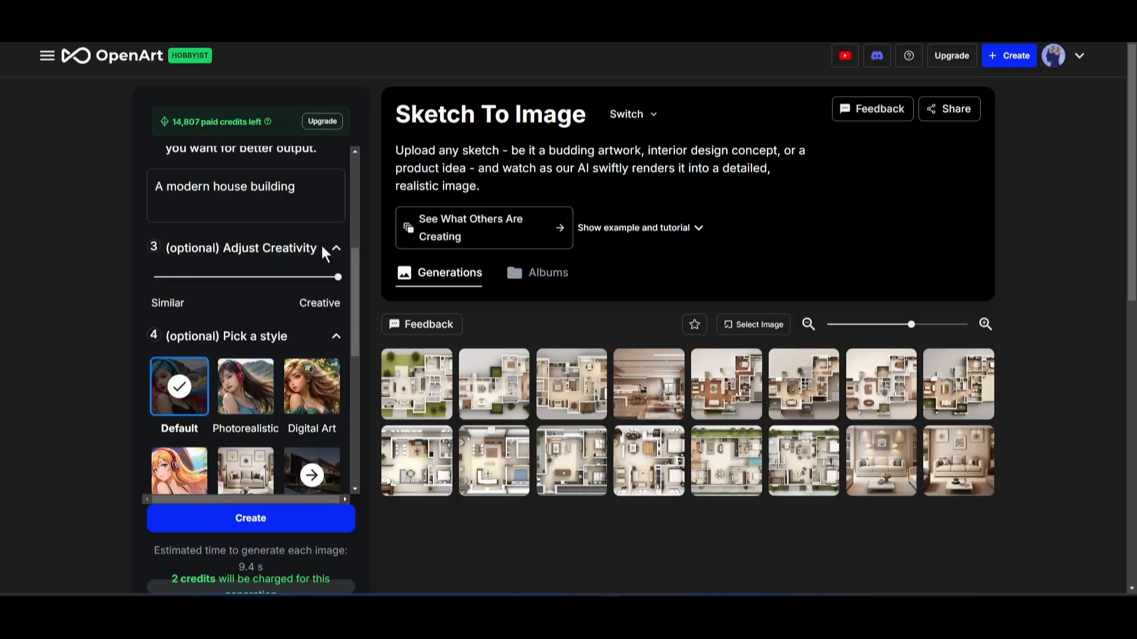
Step: Settle the Adjust Creativity slider at a moderate value around 0.4 after trying the extremes
left_click_drag(338, 277, 238, 277)
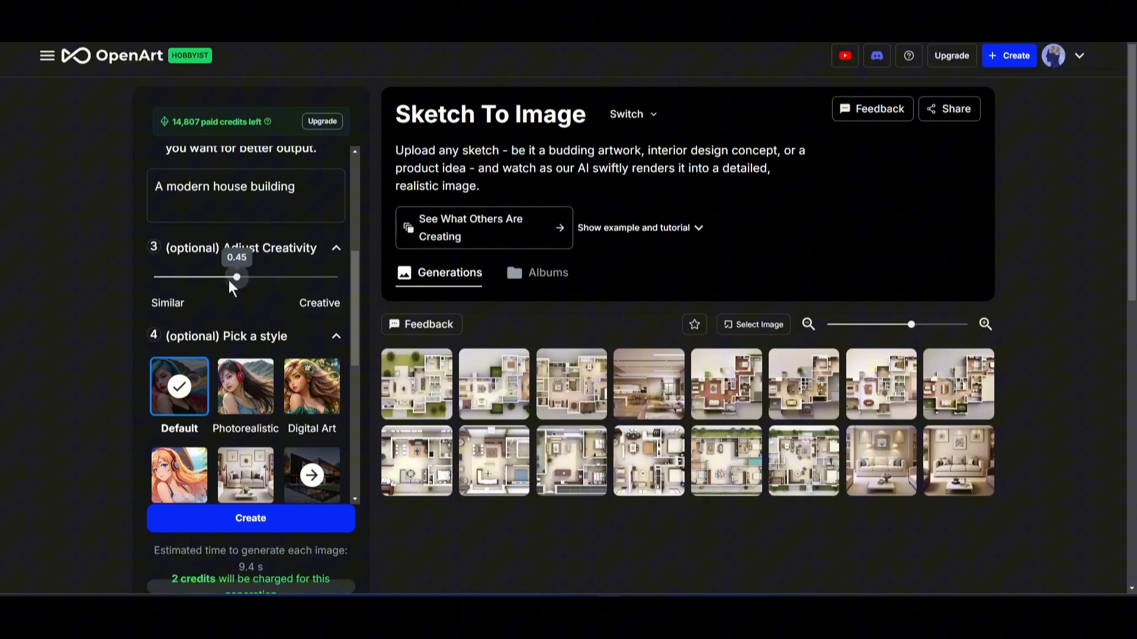
left_click_drag(238, 277, 337, 277)
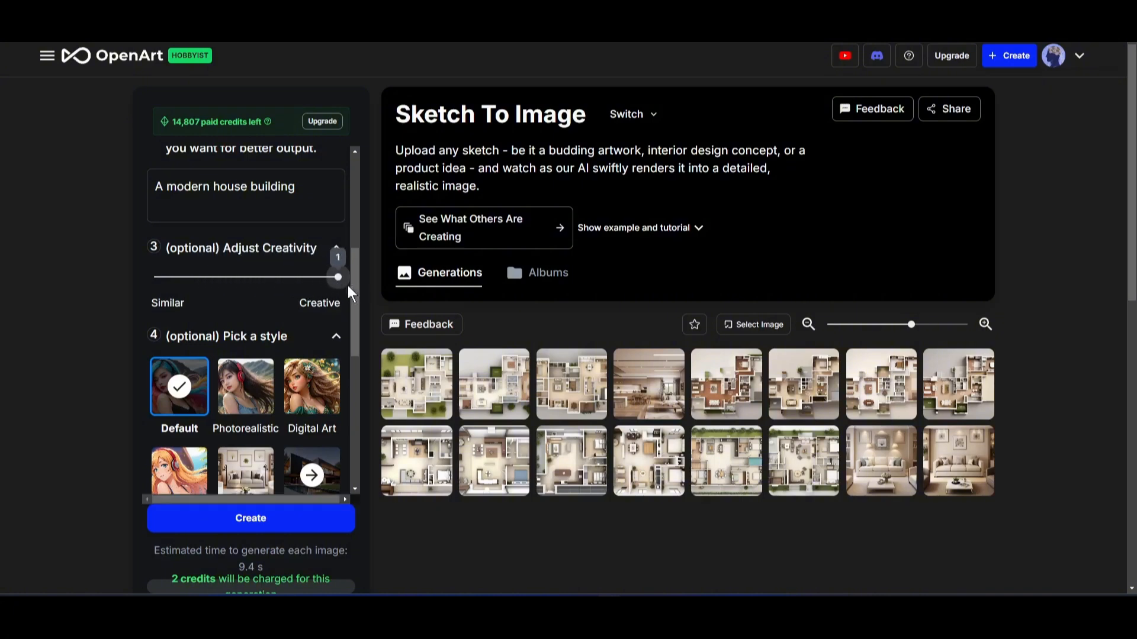
left_click_drag(337, 277, 154, 277)
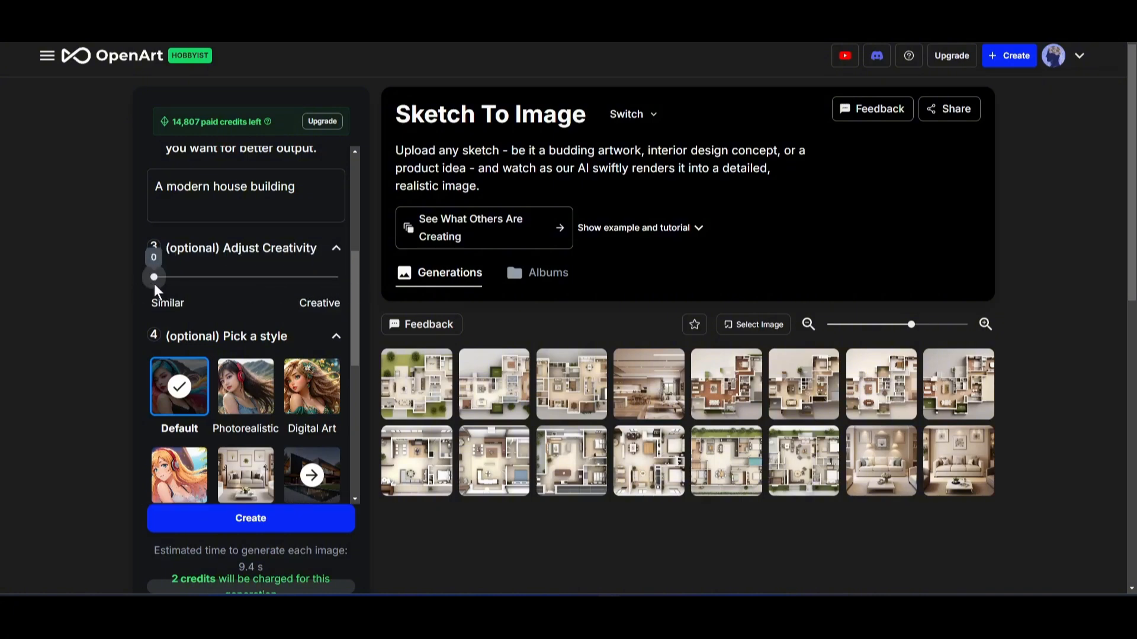
left_click_drag(154, 277, 228, 277)
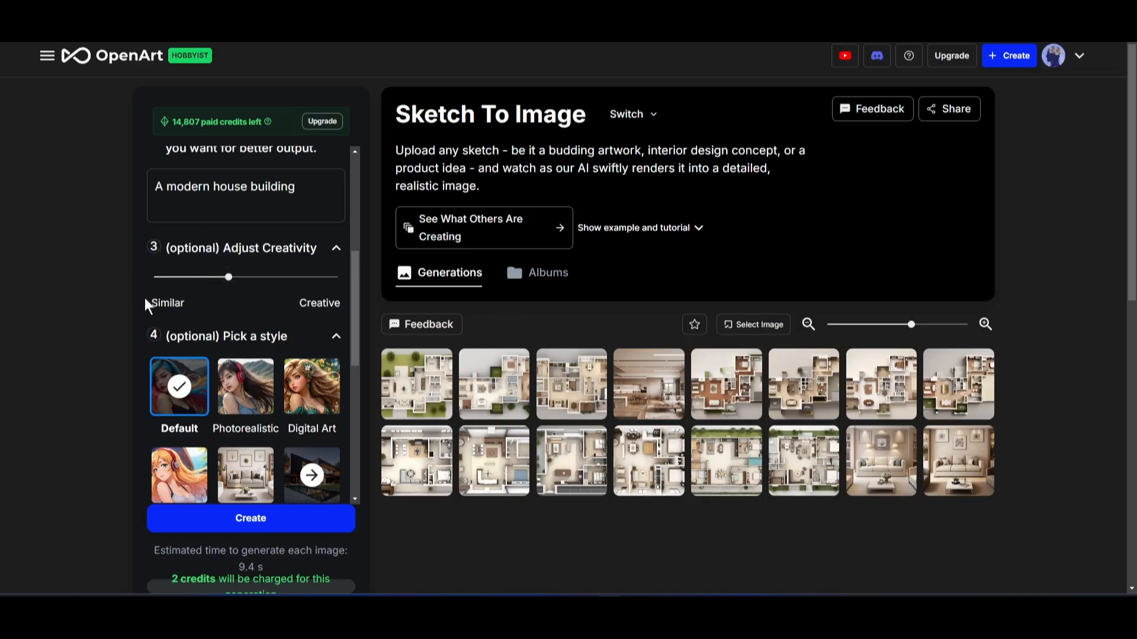
scroll("down", 3)
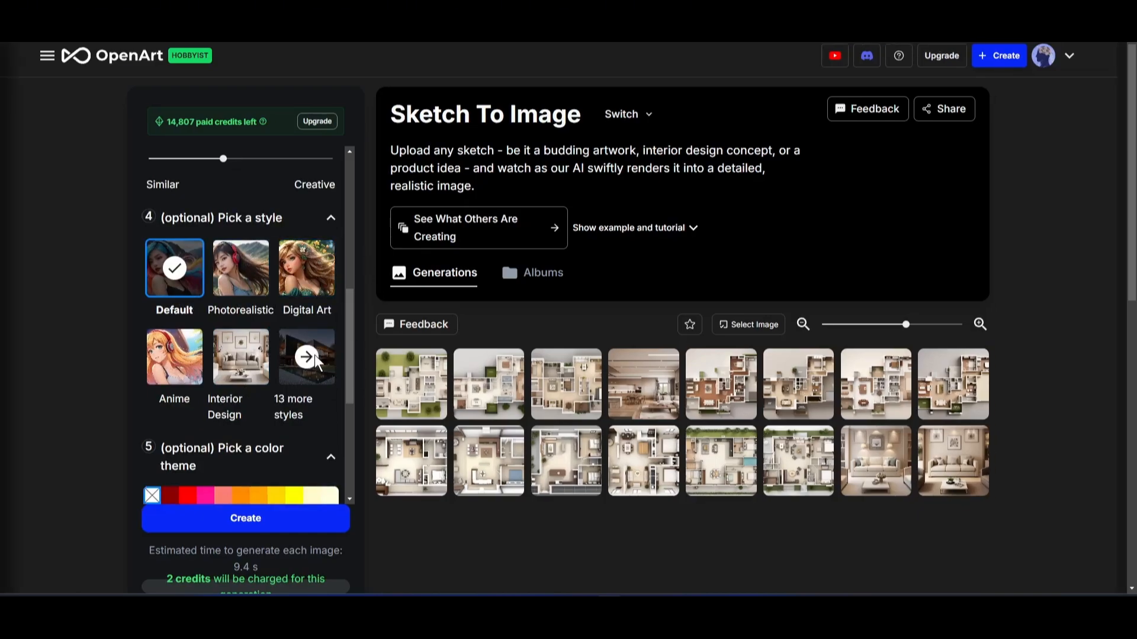
Step: Choose Architecture from the 13 more styles list as the render style
left_click(305, 356)
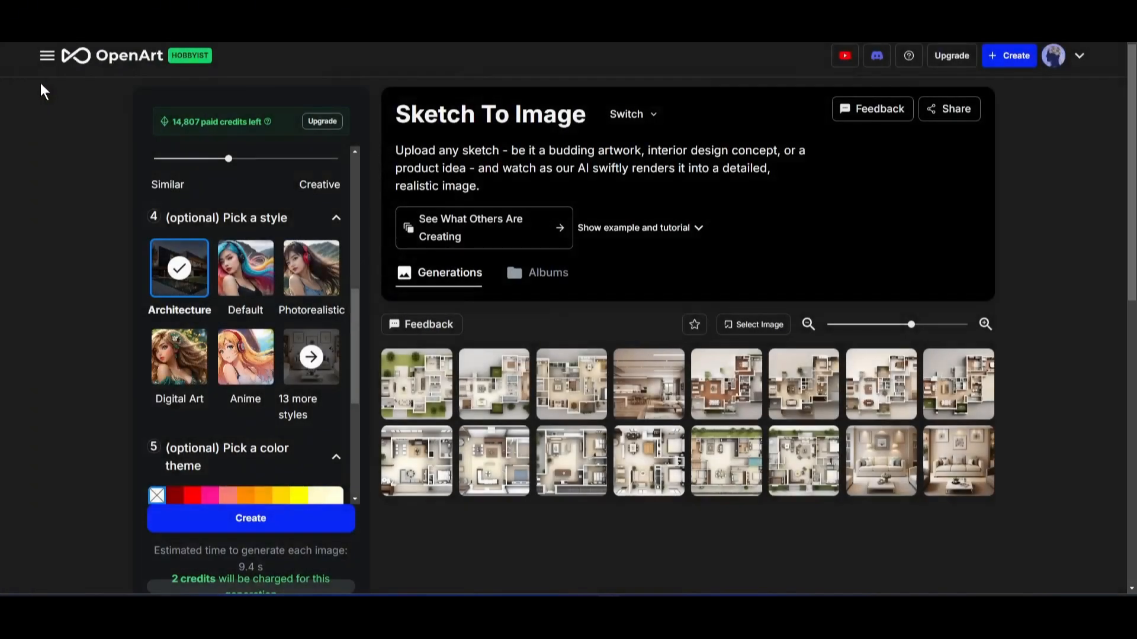
scroll("down", 3)
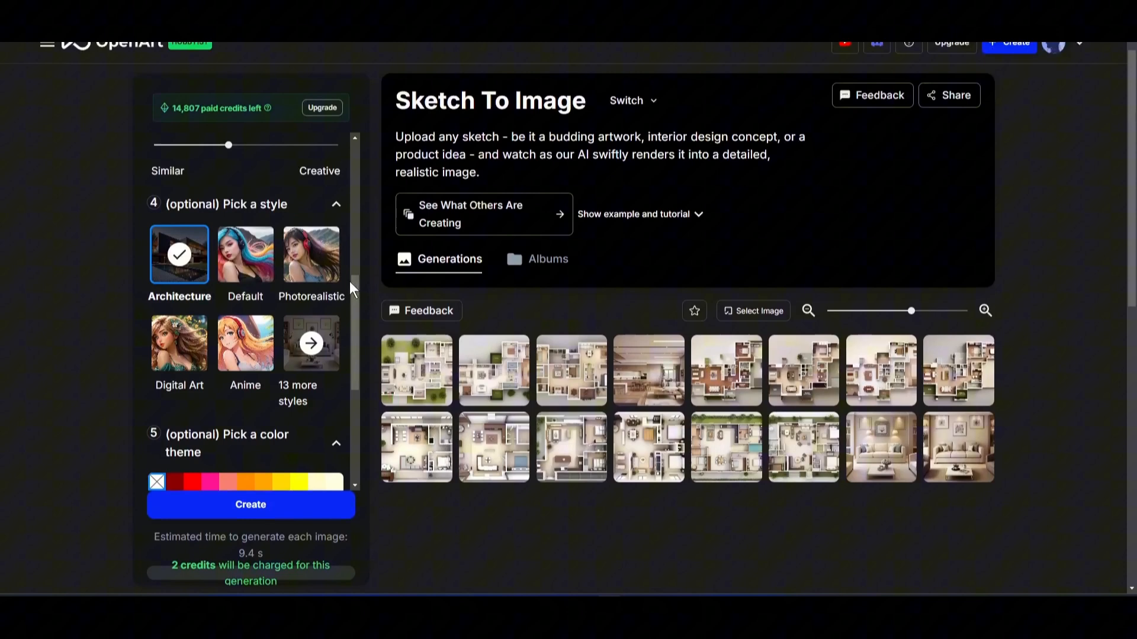
scroll("down", 3)
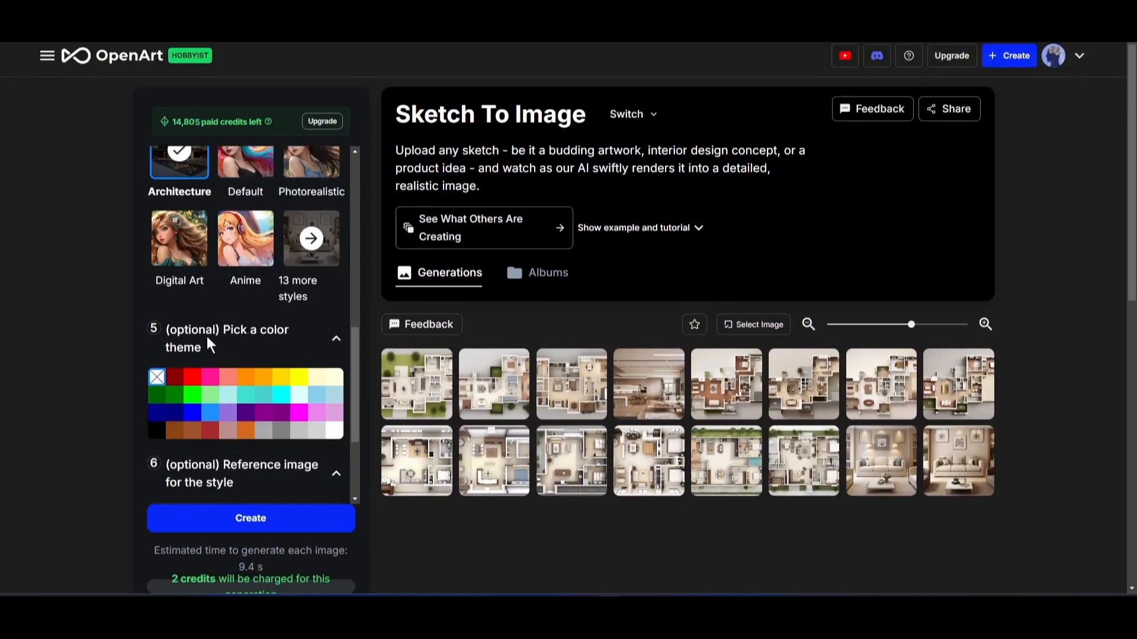
scroll("down", 3)
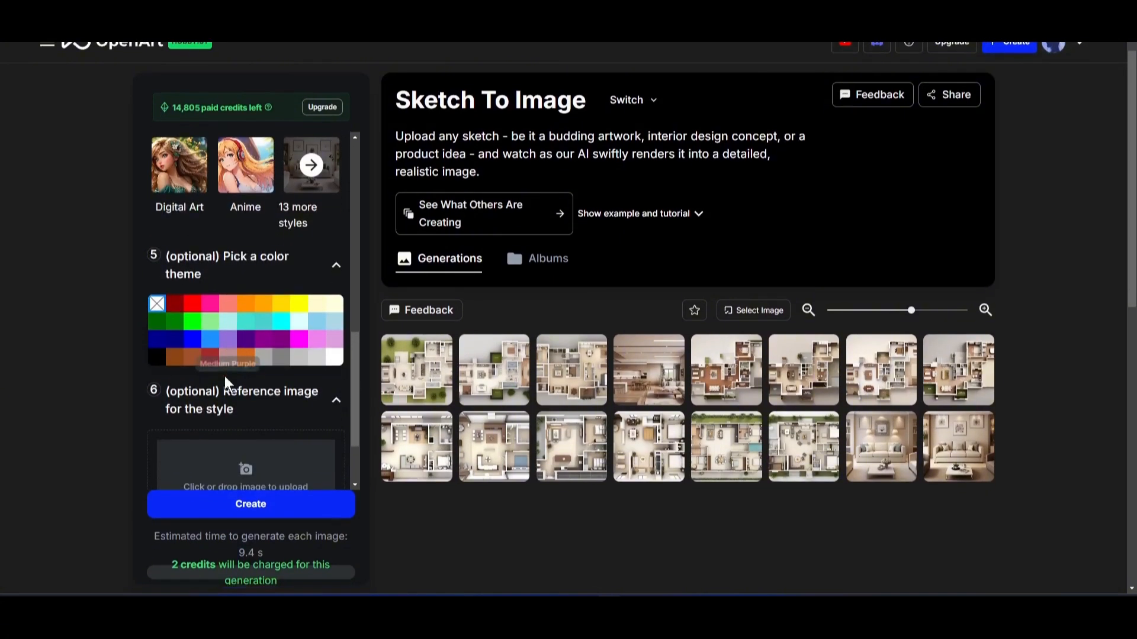
scroll("down", 3)
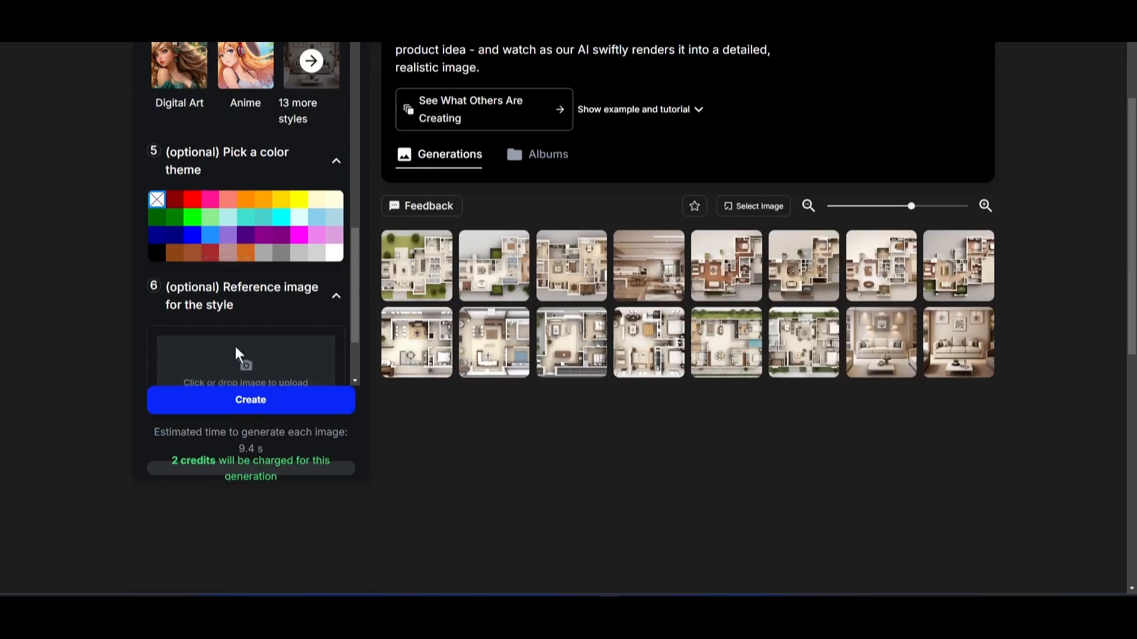
mouse_move(268, 361)
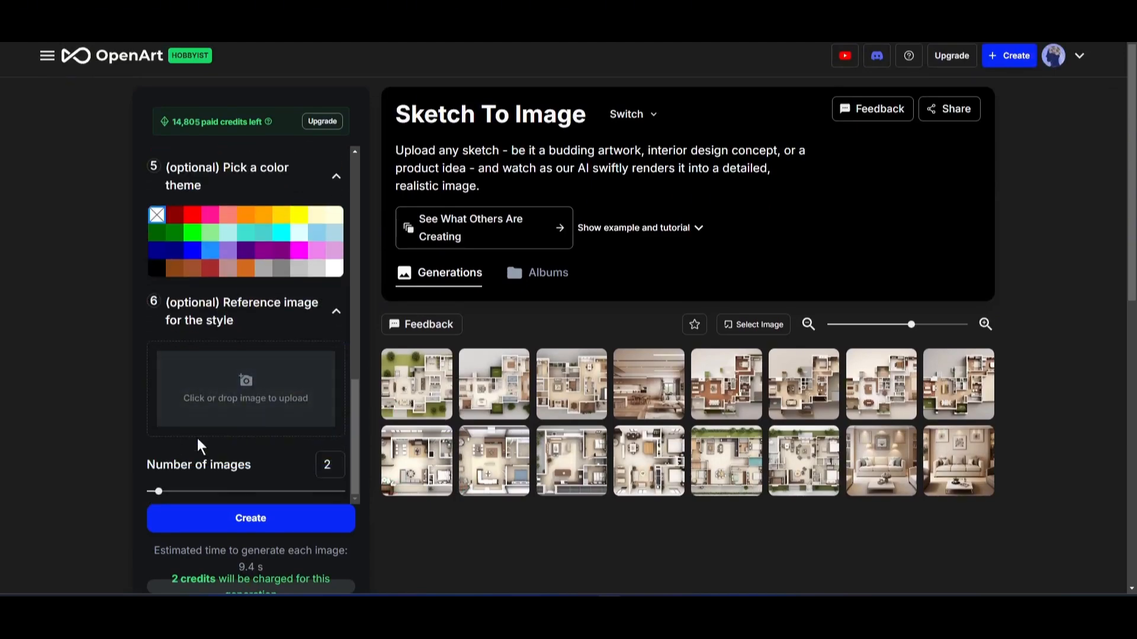
Step: Keep the number of images at 4 and create four realistic renders of the modern house sketch
left_click_drag(158, 491, 208, 491)
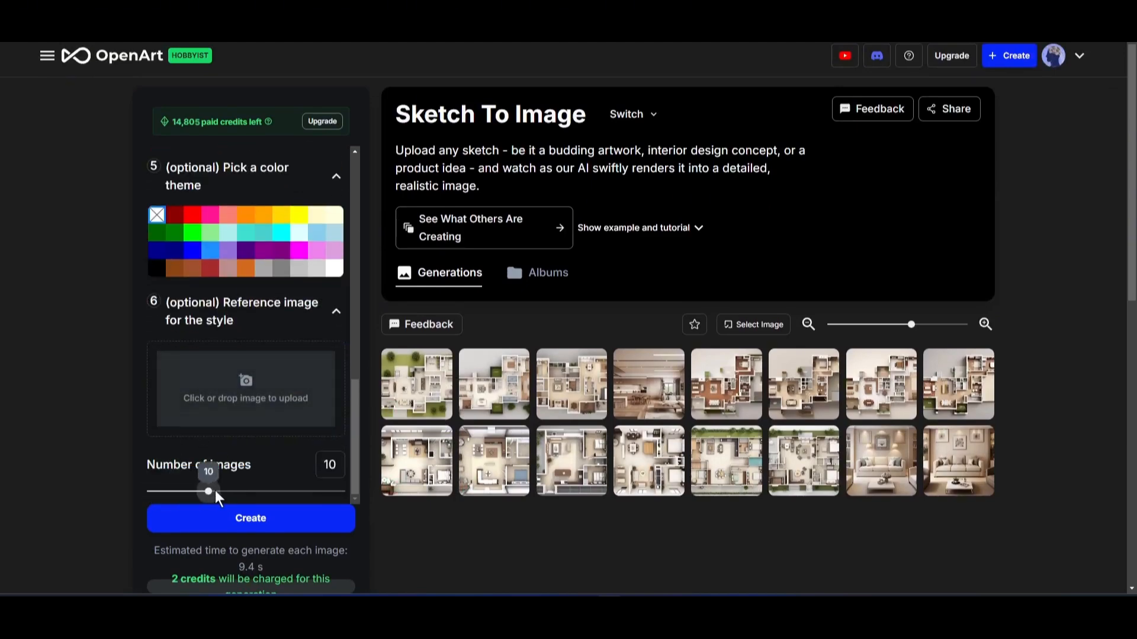
left_click_drag(207, 494, 341, 494)
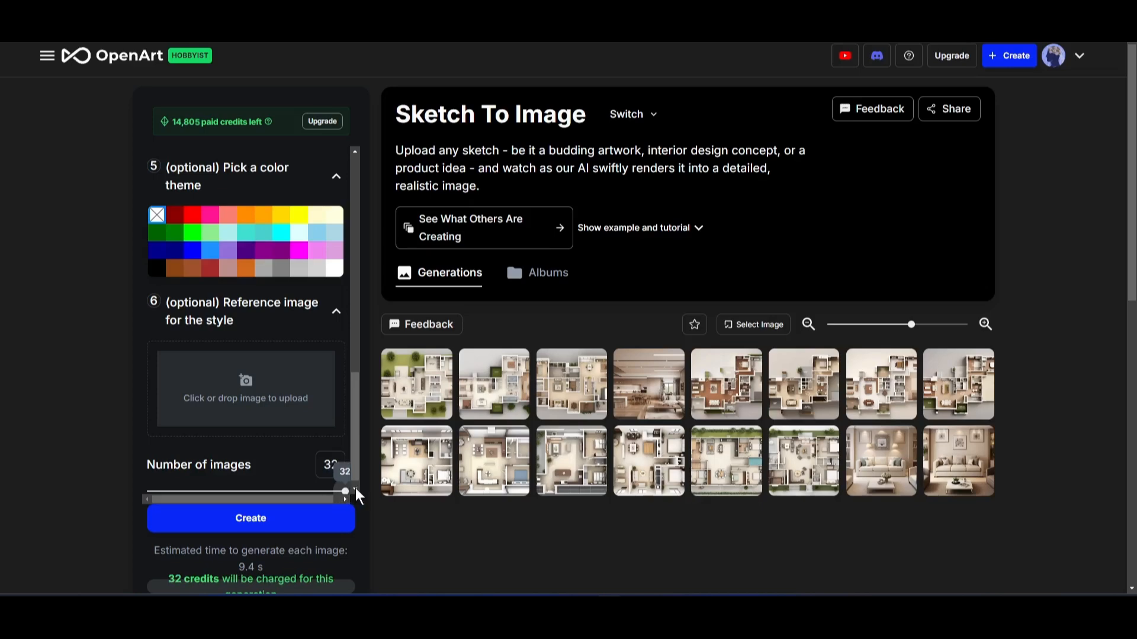
left_click_drag(342, 491, 182, 491)
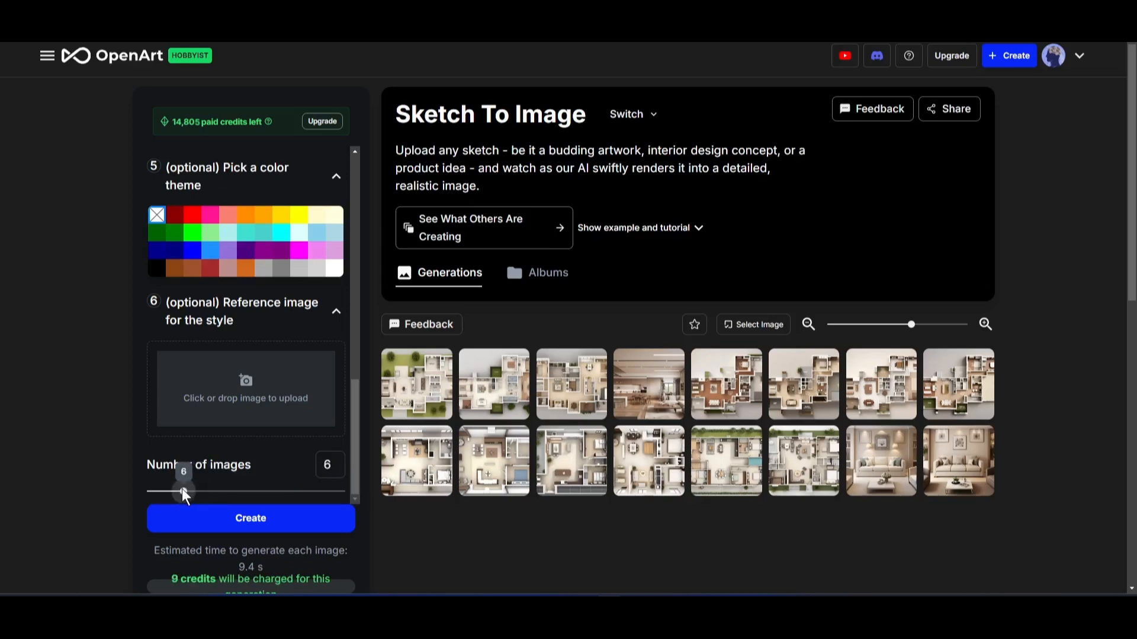
left_click_drag(181, 491, 171, 491)
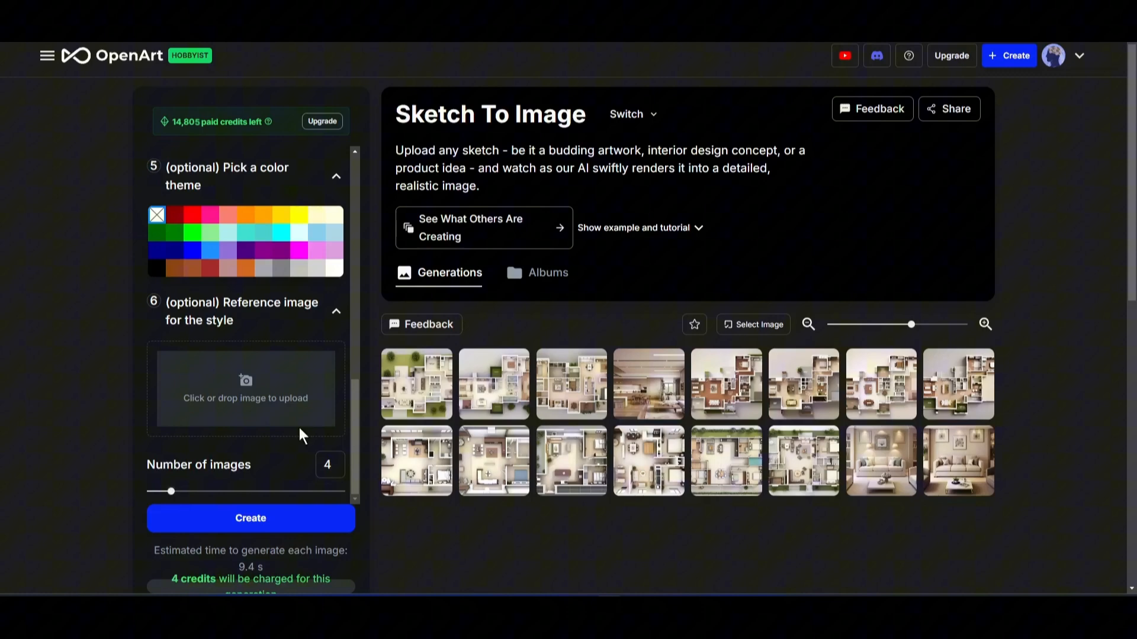
left_click(250, 519)
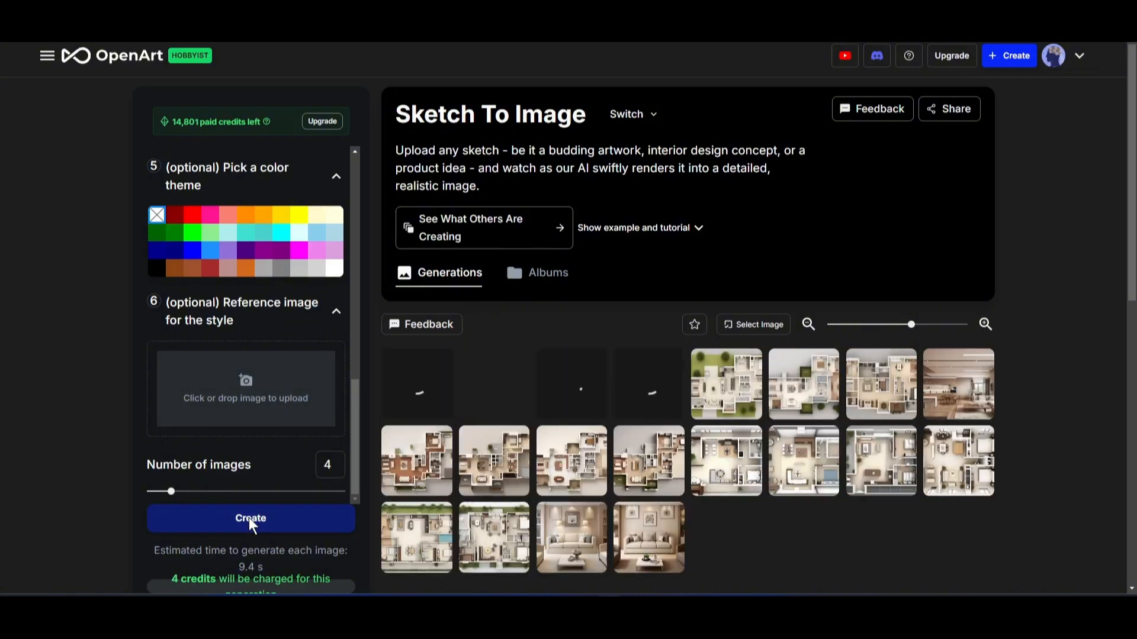
left_click(249, 518)
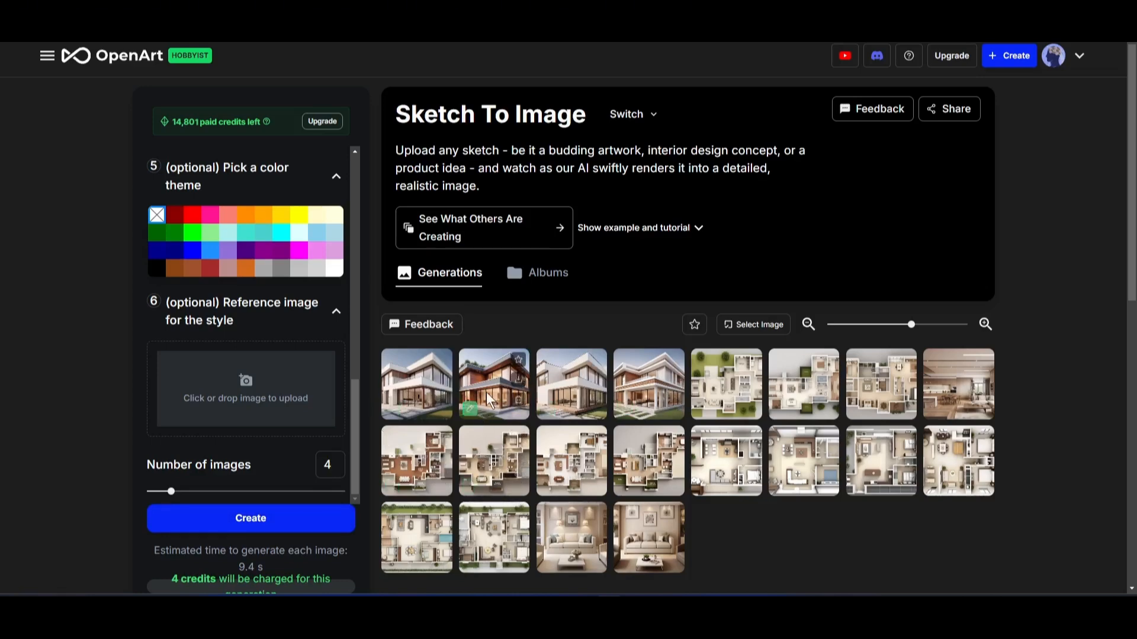
Step: Inspect a house render against its sketch, download it as a PNG, and close the viewer
left_click(494, 383)
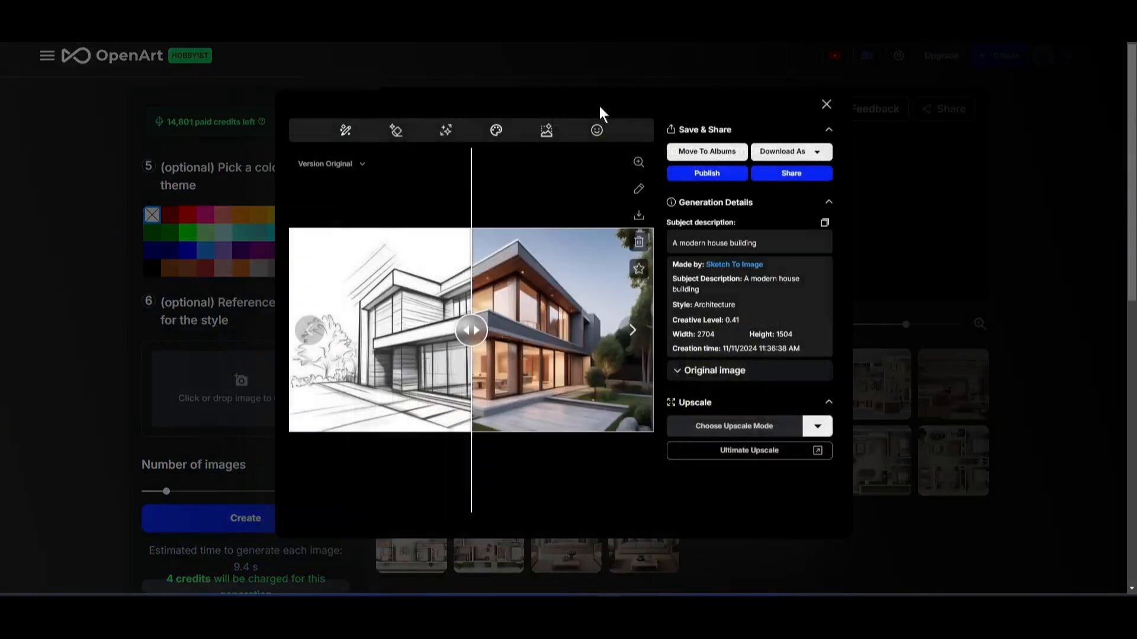
mouse_move(484, 322)
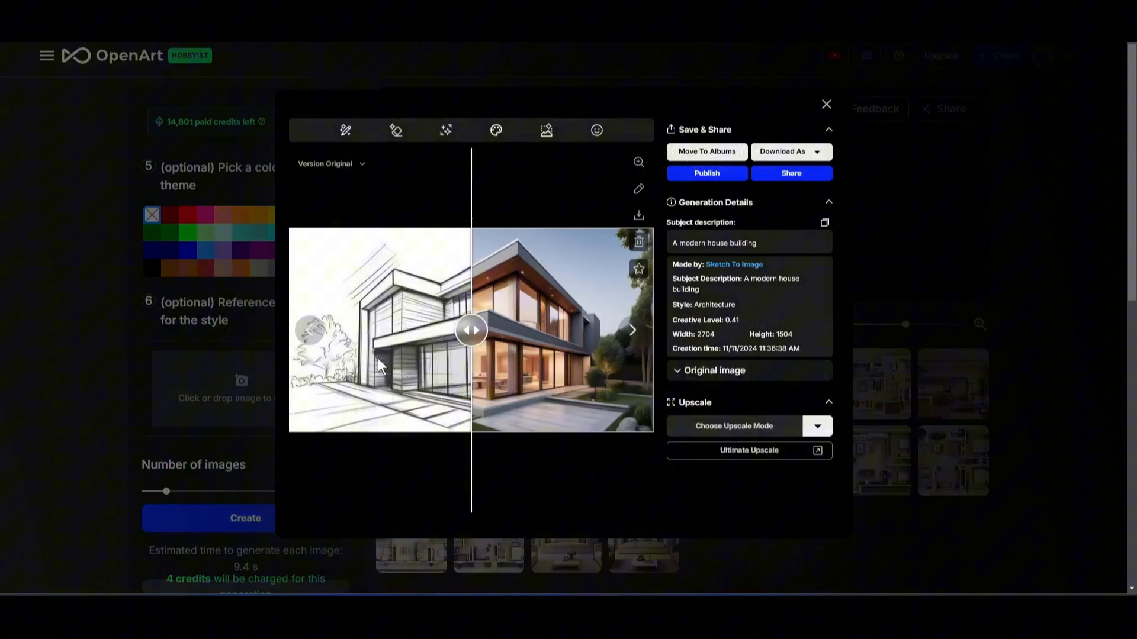
left_click_drag(471, 331, 297, 330)
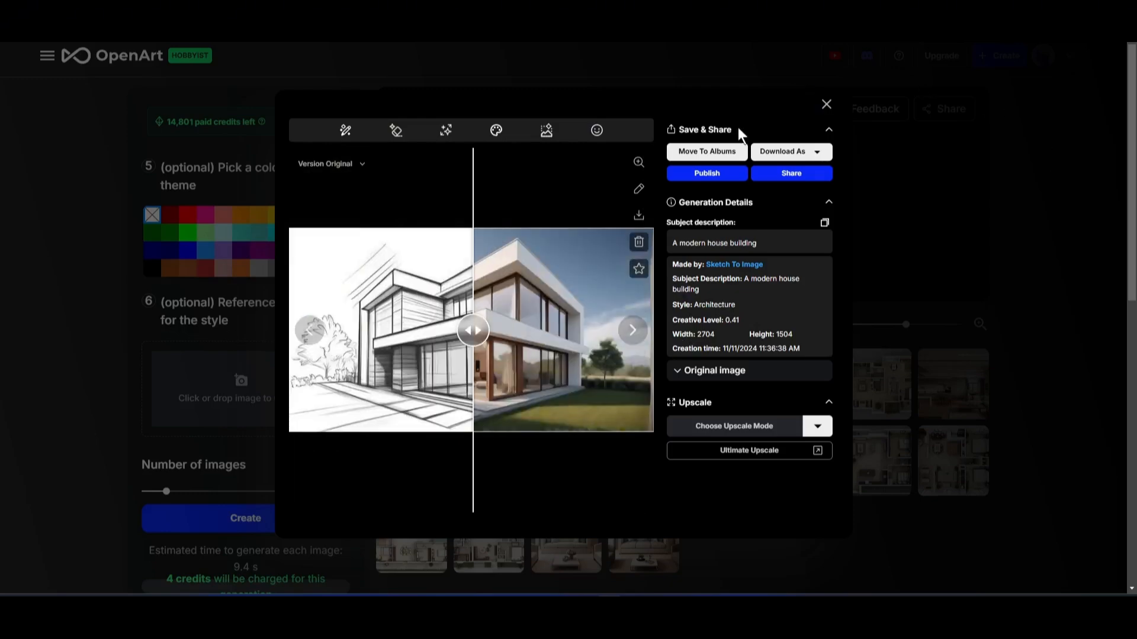
left_click(790, 152)
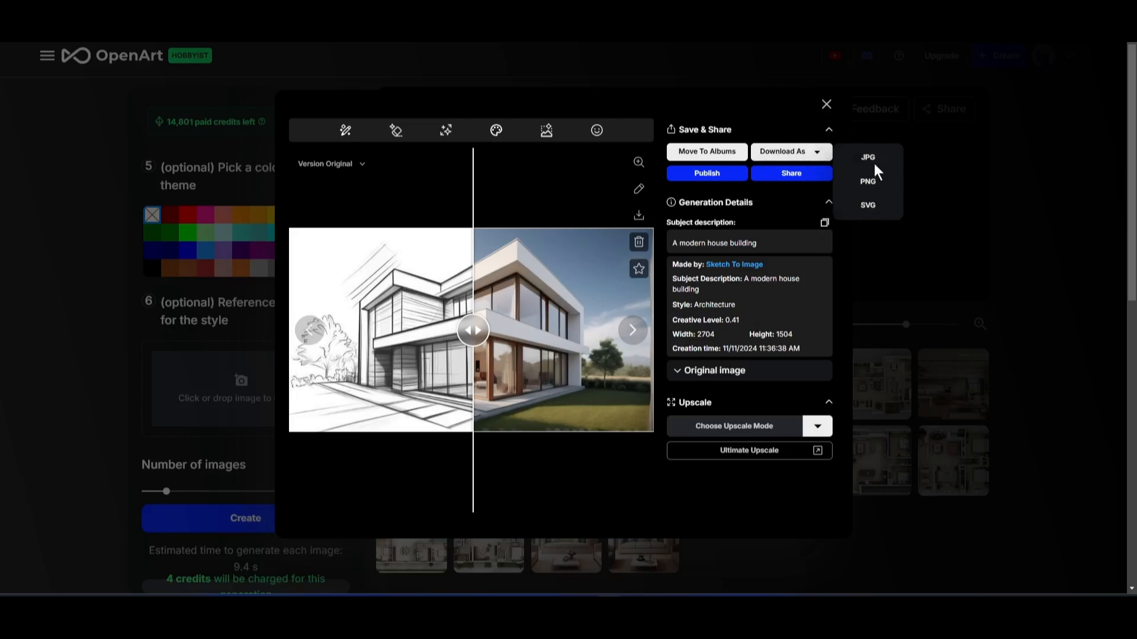
left_click(867, 157)
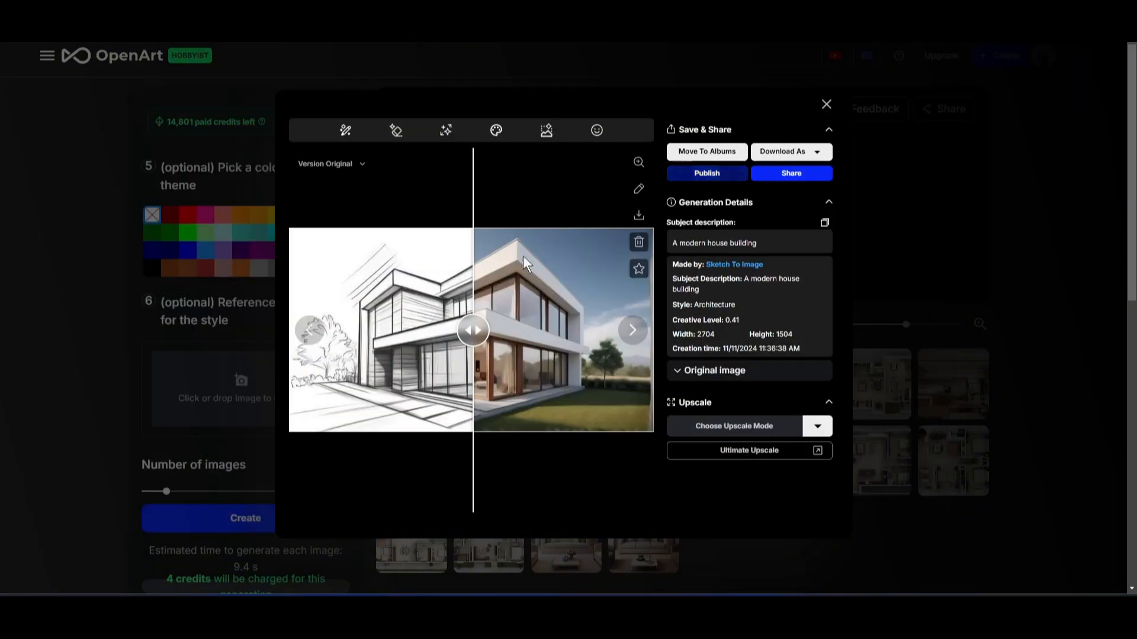
left_click(826, 104)
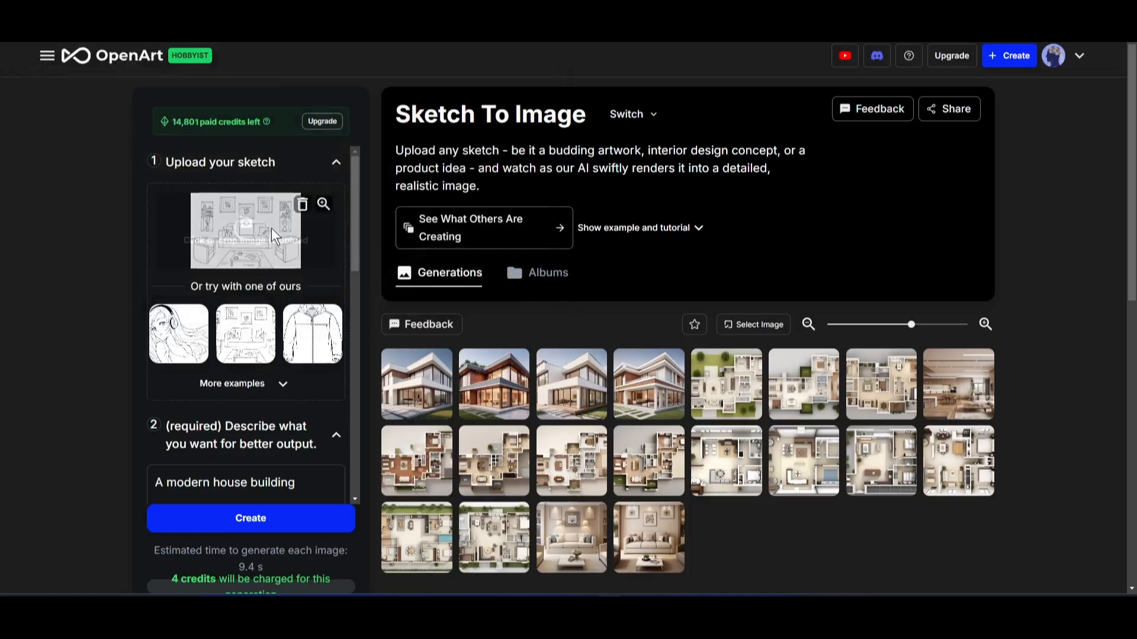
Step: Describe the sketch as 'A drawing room', pick the Interior Design style, create four renders and inspect one
scroll("down", 3)
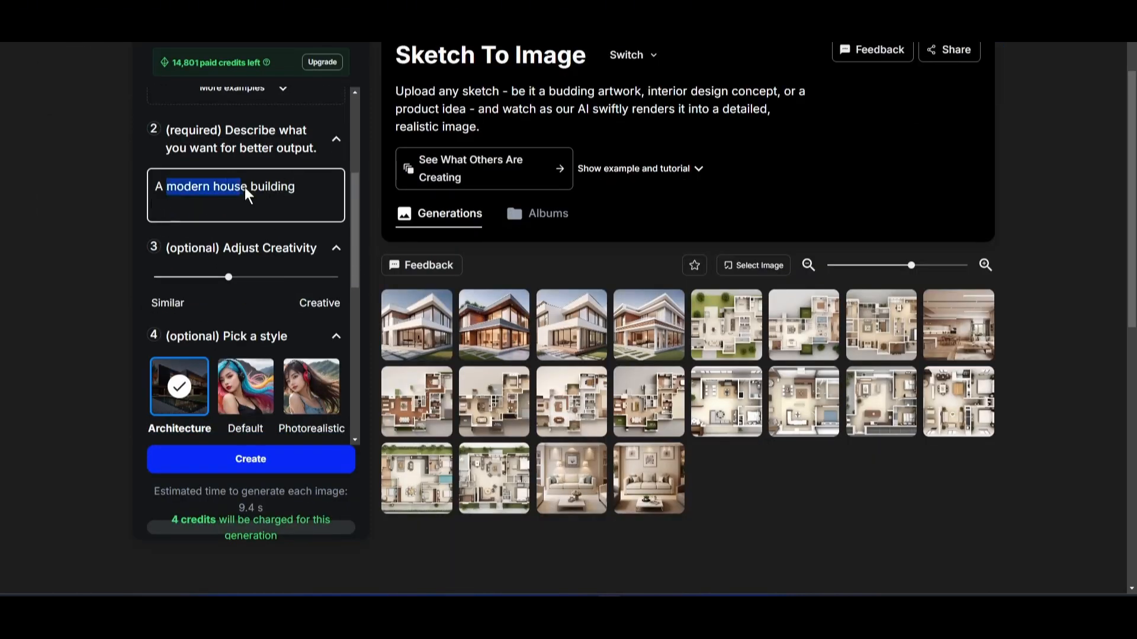
type("A drawing roo")
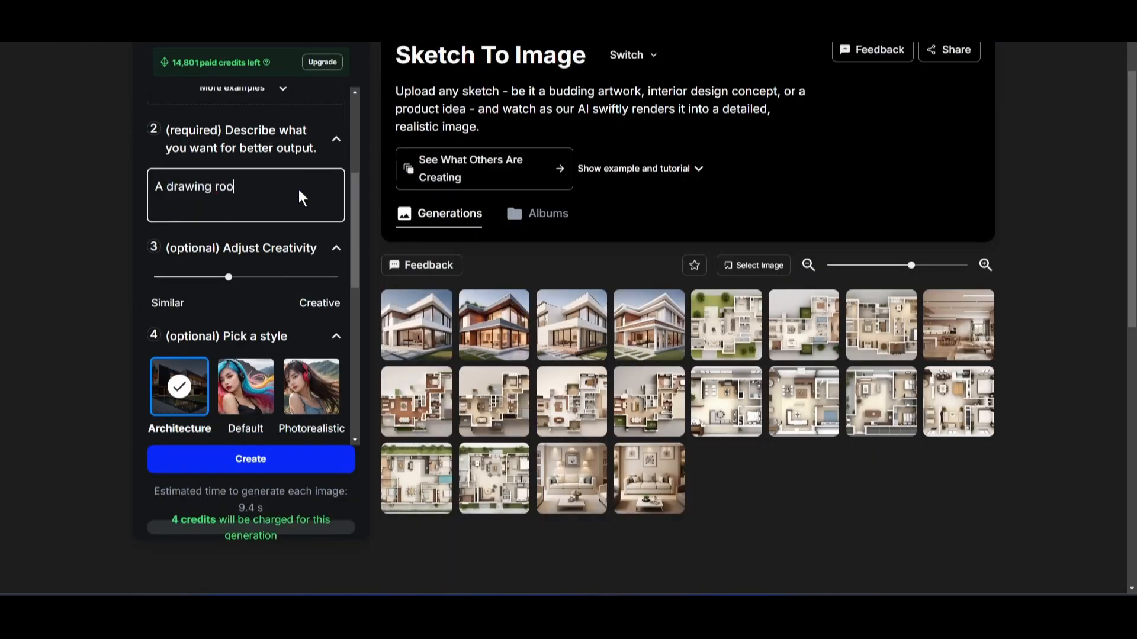
scroll("down", 3)
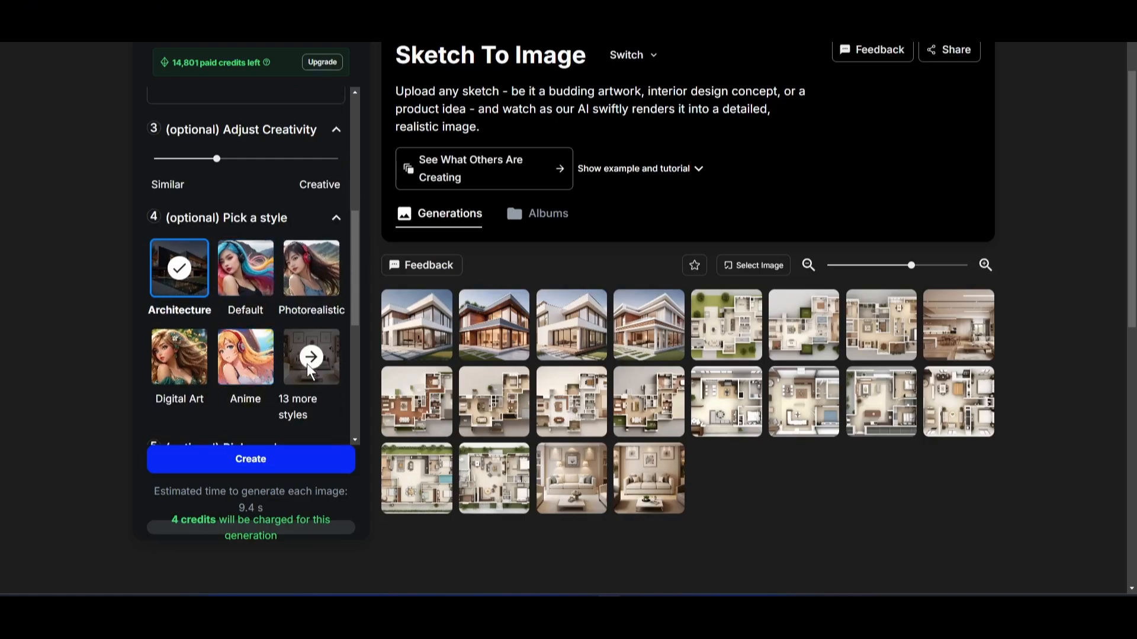
left_click(310, 356)
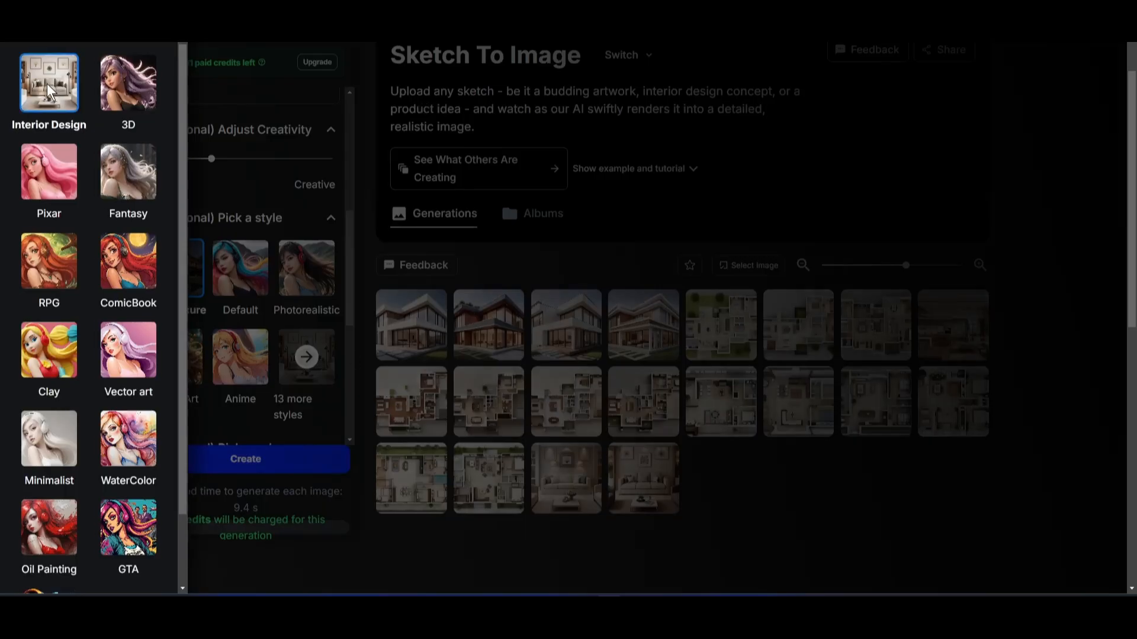
scroll("down", 3)
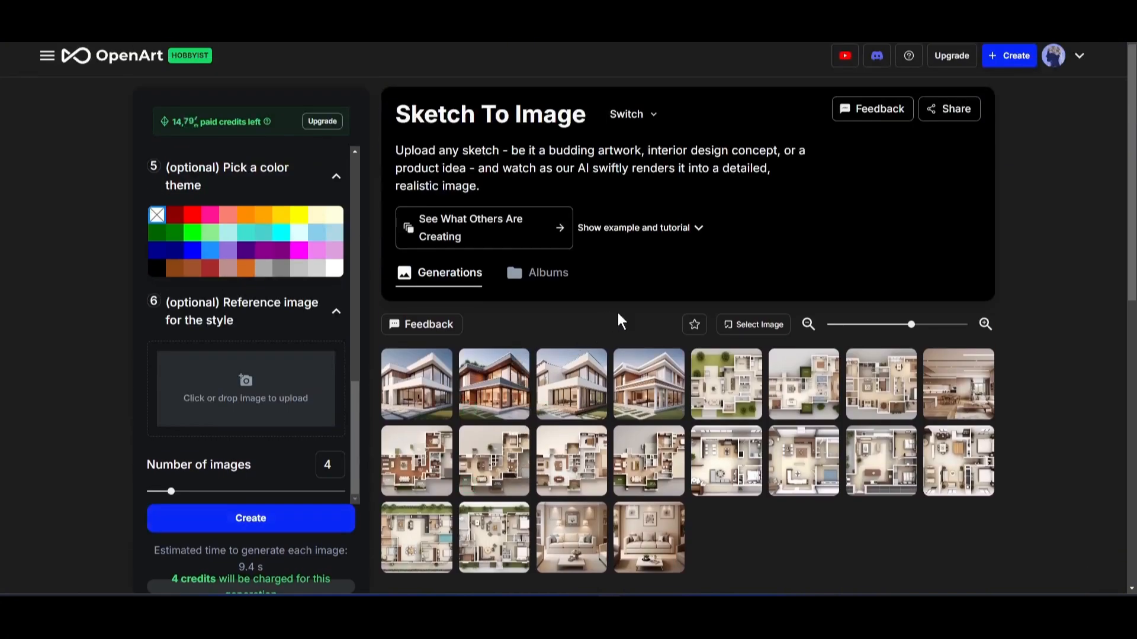
left_click(250, 517)
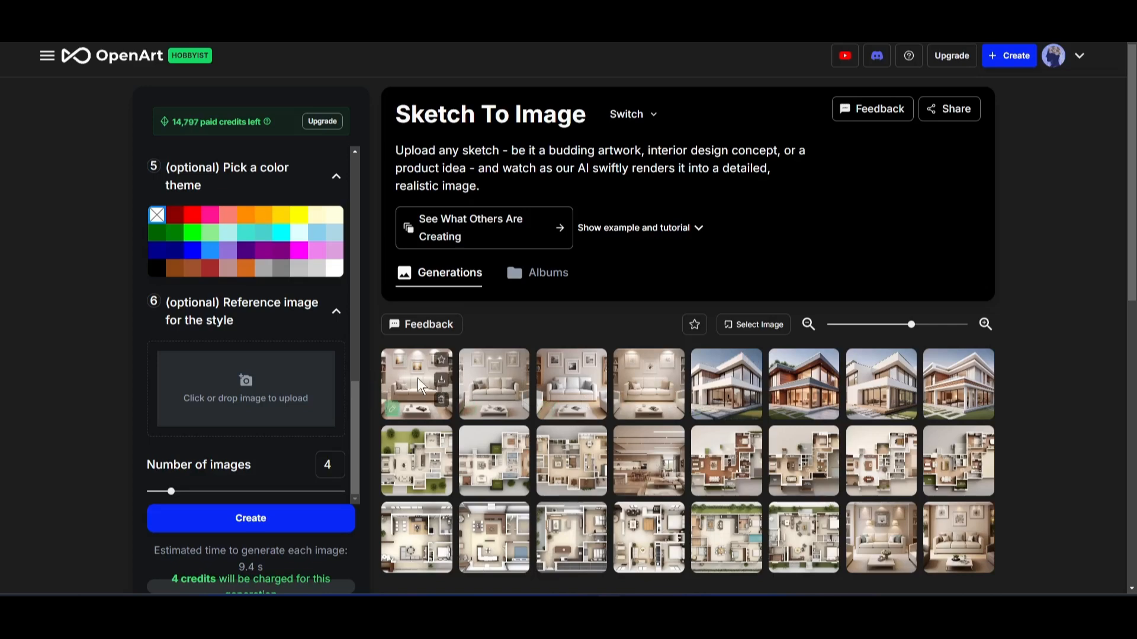
left_click(415, 384)
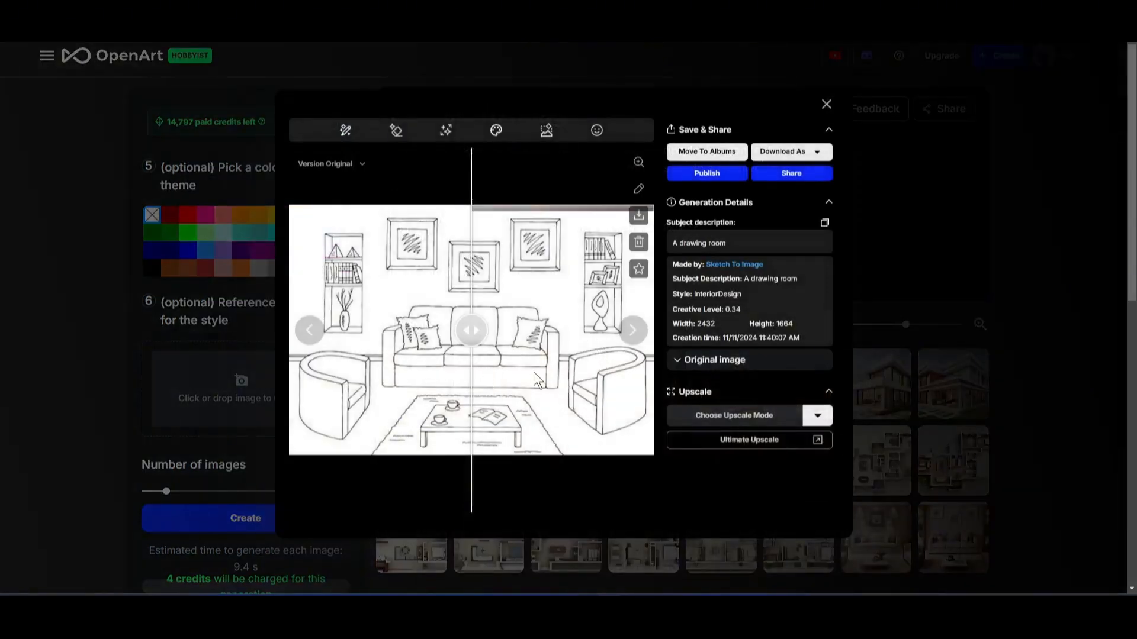
Step: Slide between the drawing room sketch and render, download the render as a PNG, and close the viewer
left_click_drag(470, 330, 347, 330)
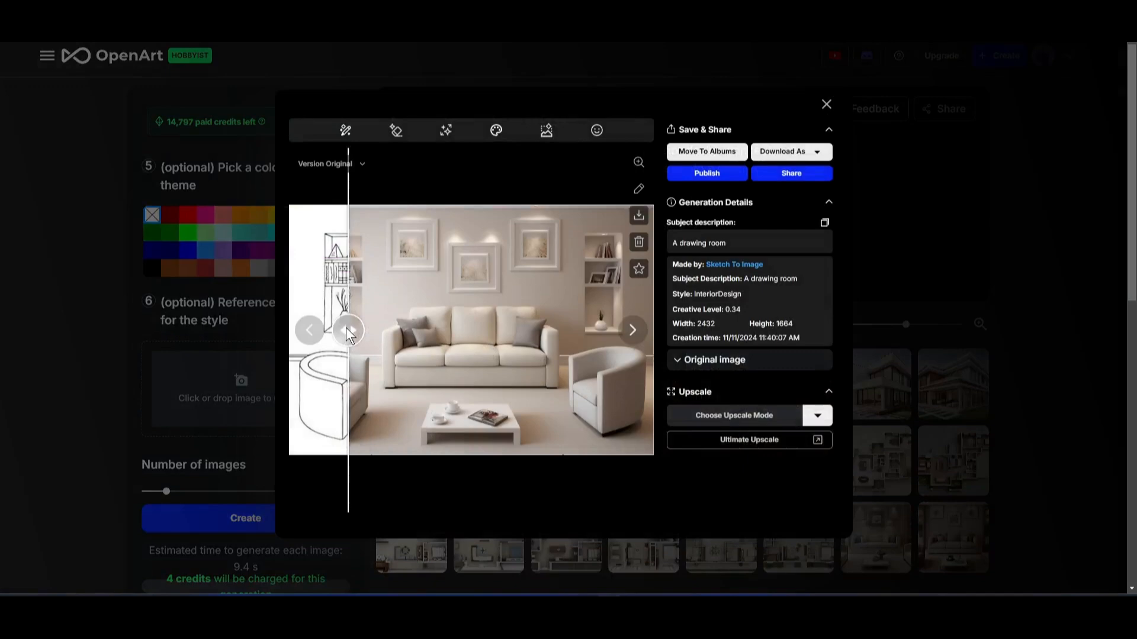
left_click_drag(347, 330, 649, 330)
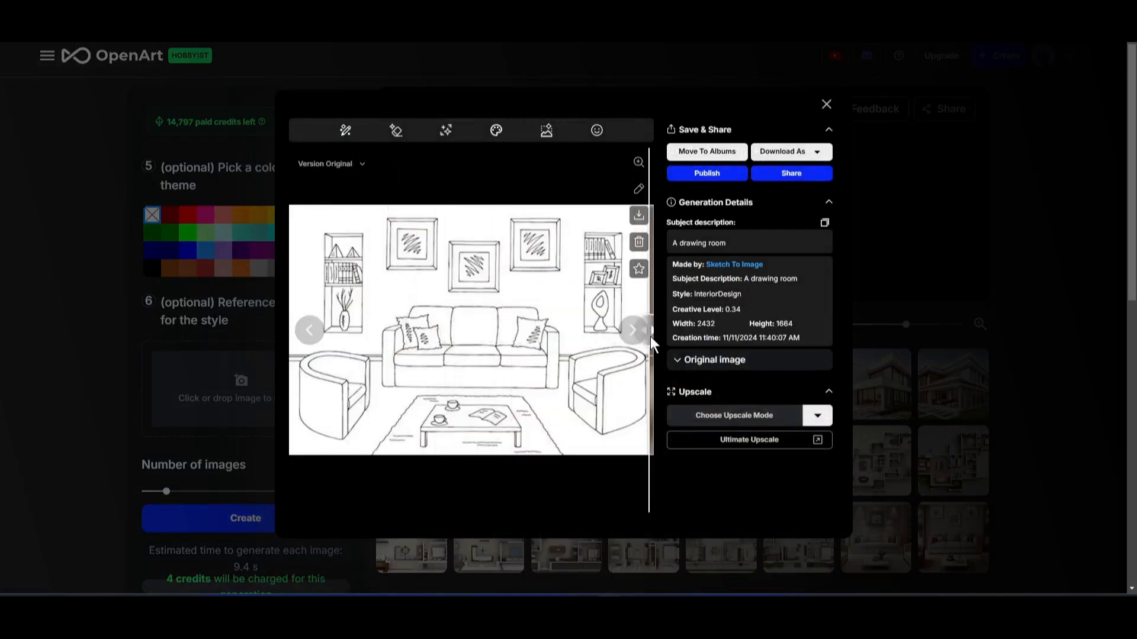
left_click_drag(649, 330, 618, 331)
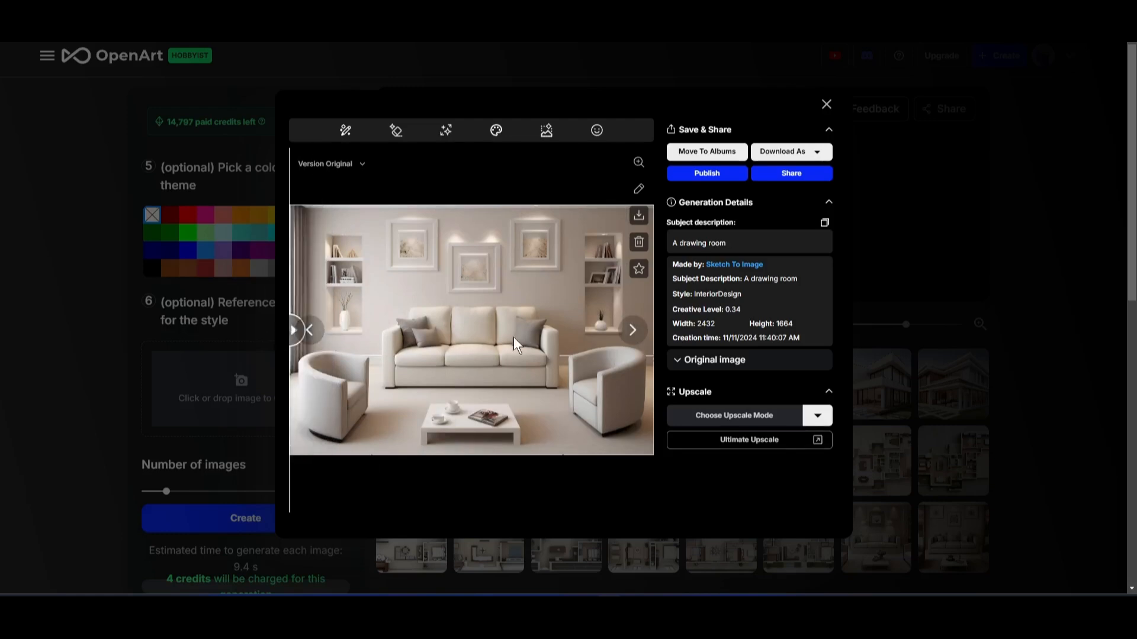
mouse_move(396, 130)
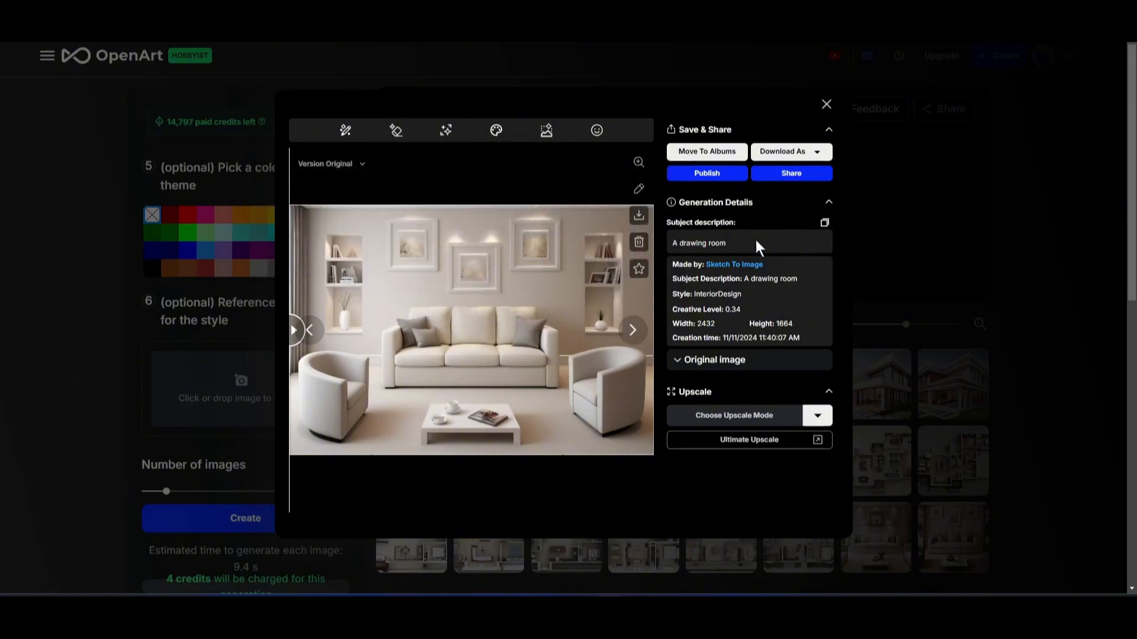
left_click(789, 151)
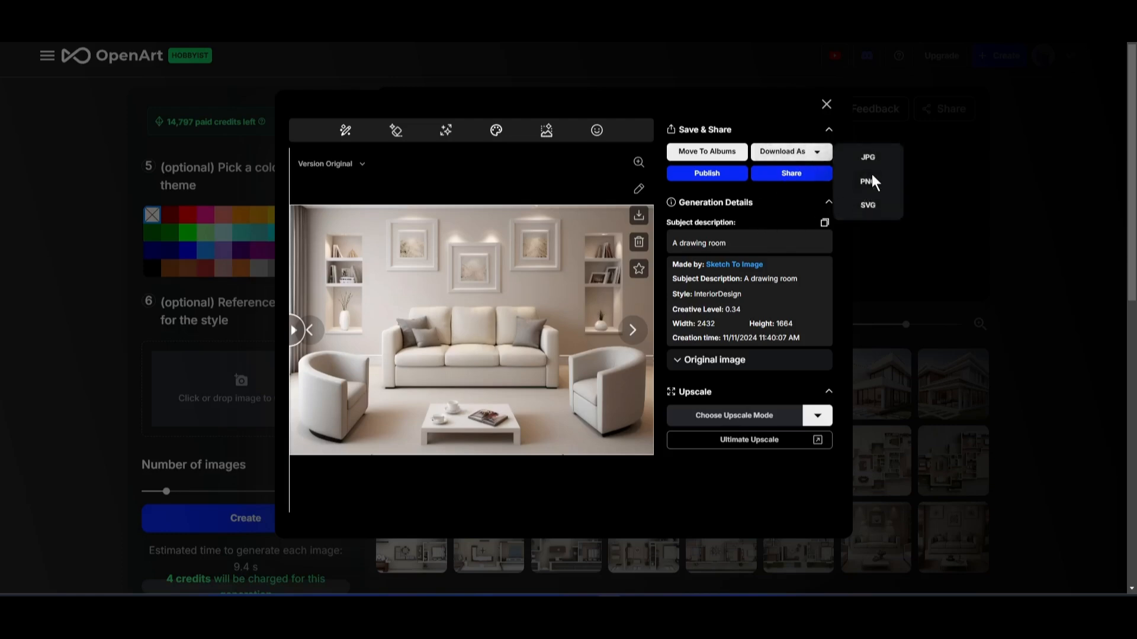
left_click(867, 182)
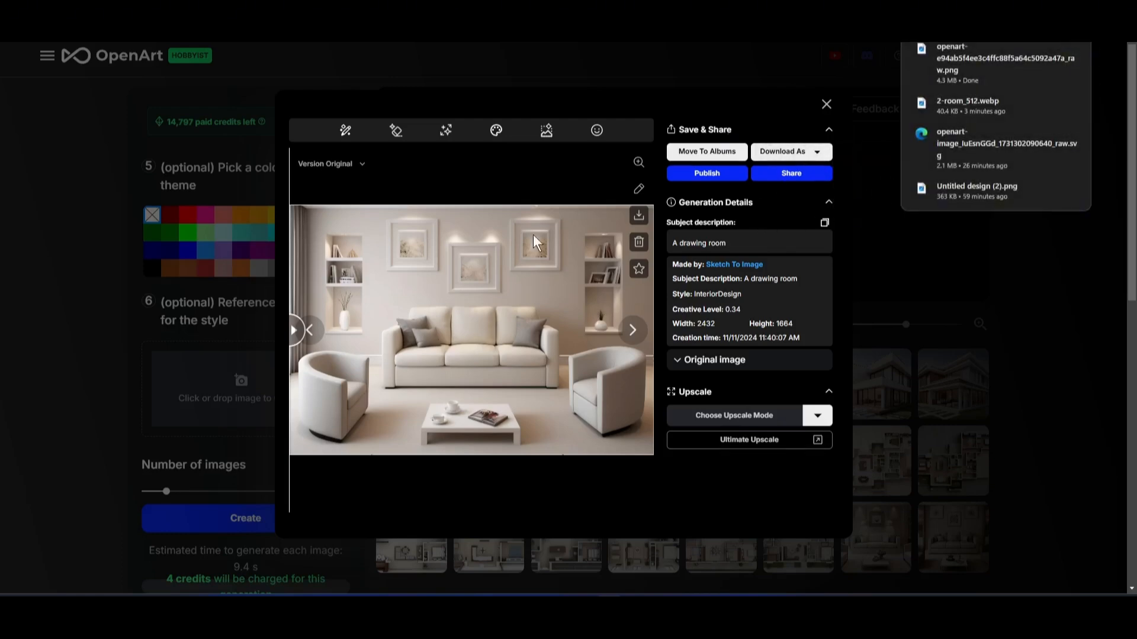
mouse_move(826, 106)
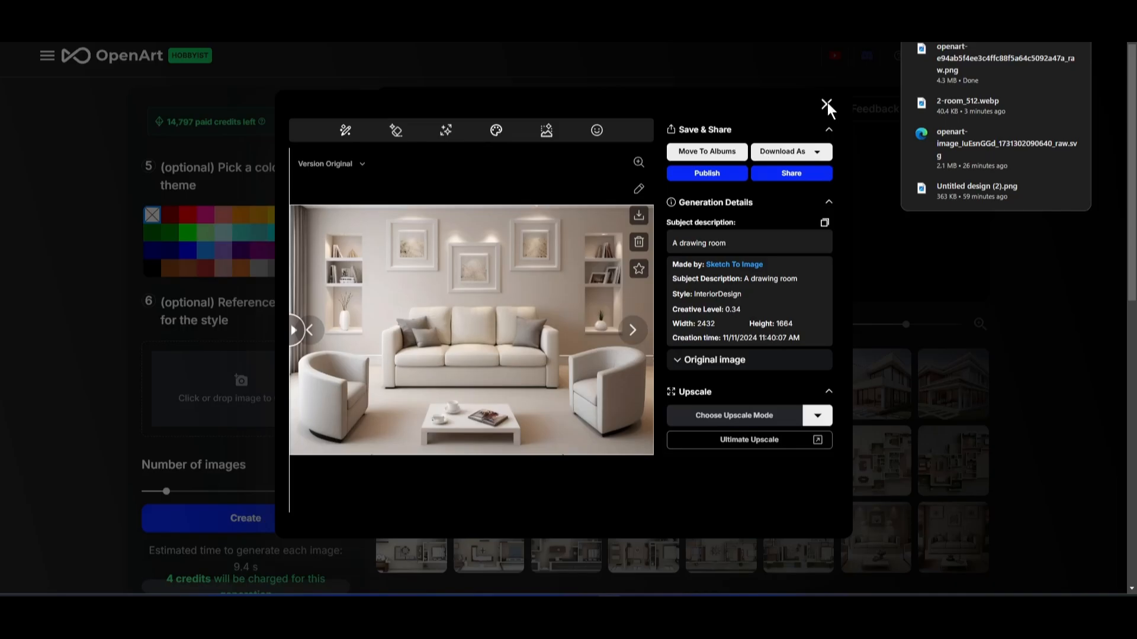
left_click(825, 105)
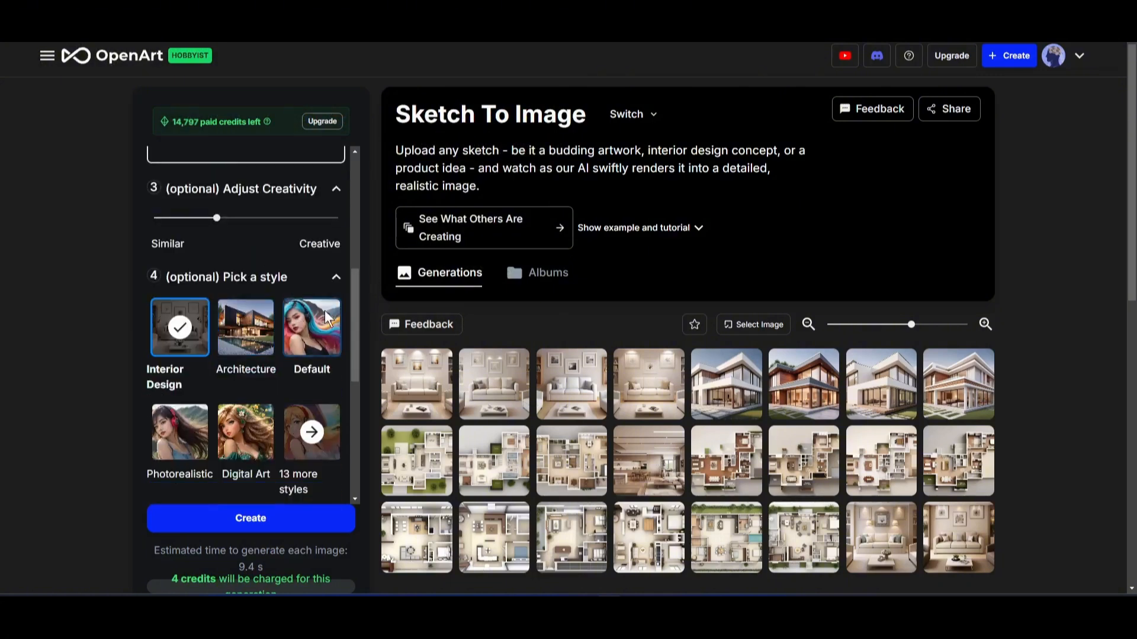
Step: Create four chips packet renders, compare one against the packet sketch, and return to the gallery
scroll("down", 3)
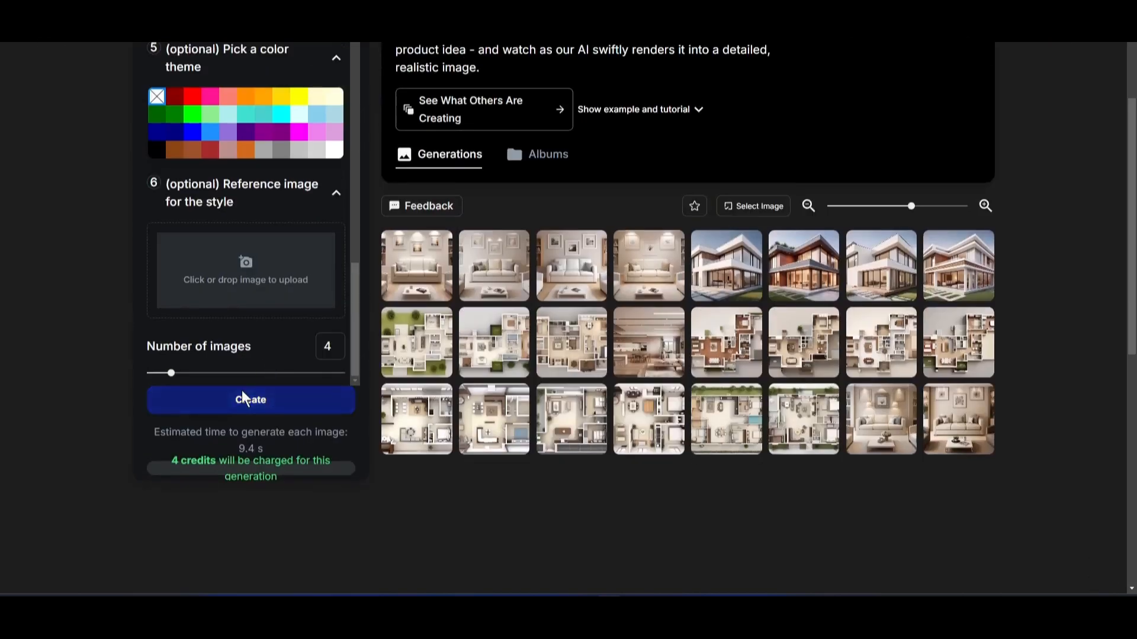
left_click(249, 399)
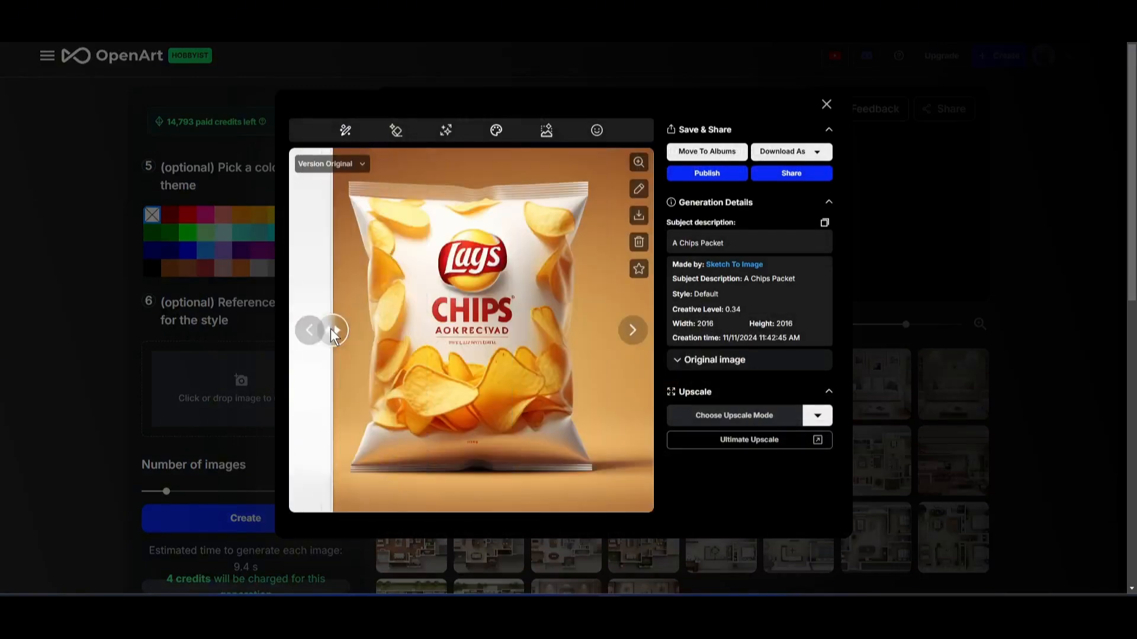
left_click(309, 331)
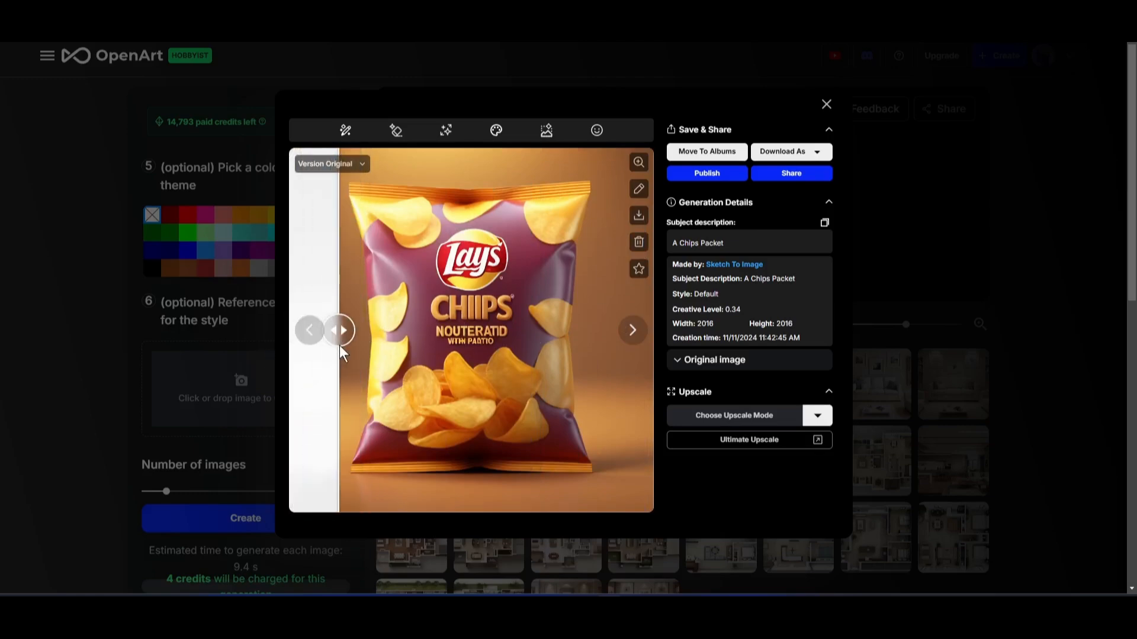
left_click_drag(338, 330, 396, 330)
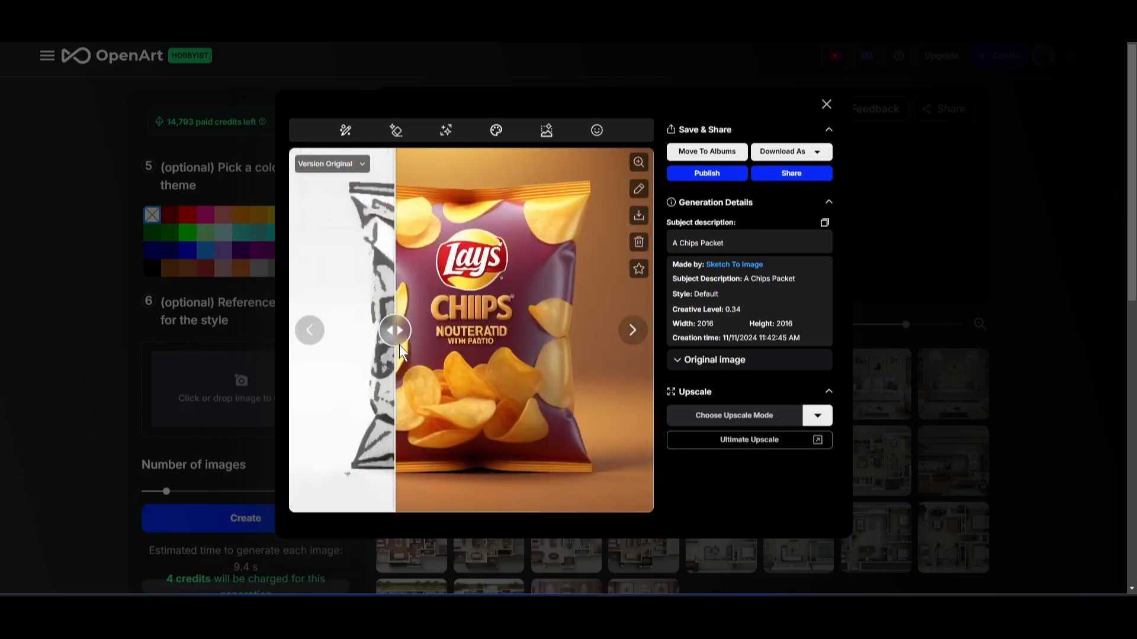
left_click_drag(396, 330, 369, 331)
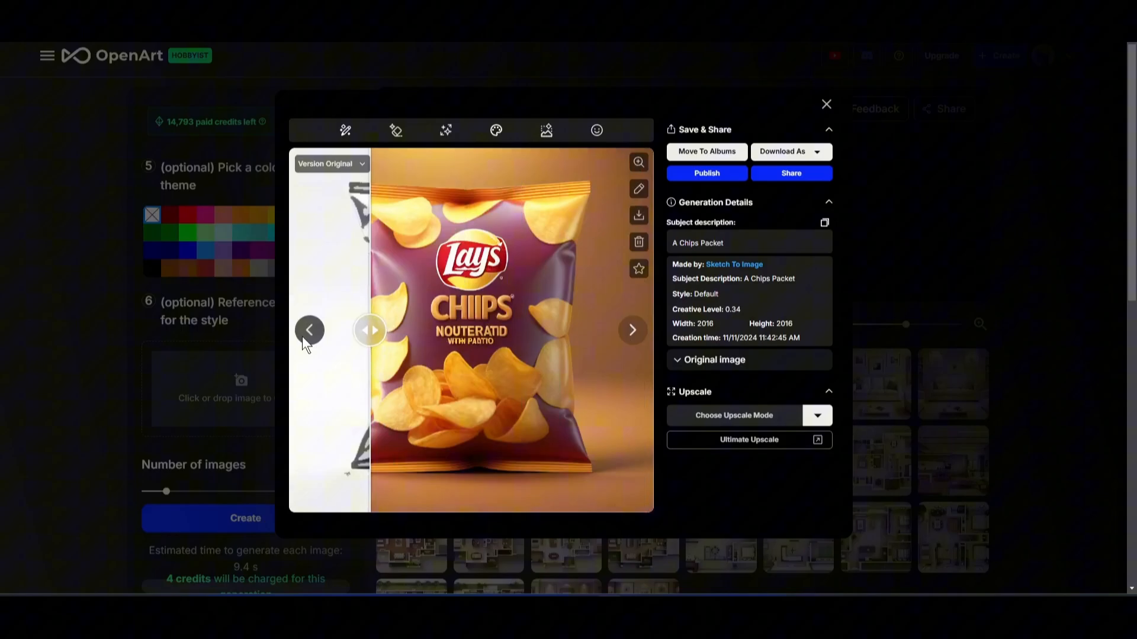
left_click(826, 104)
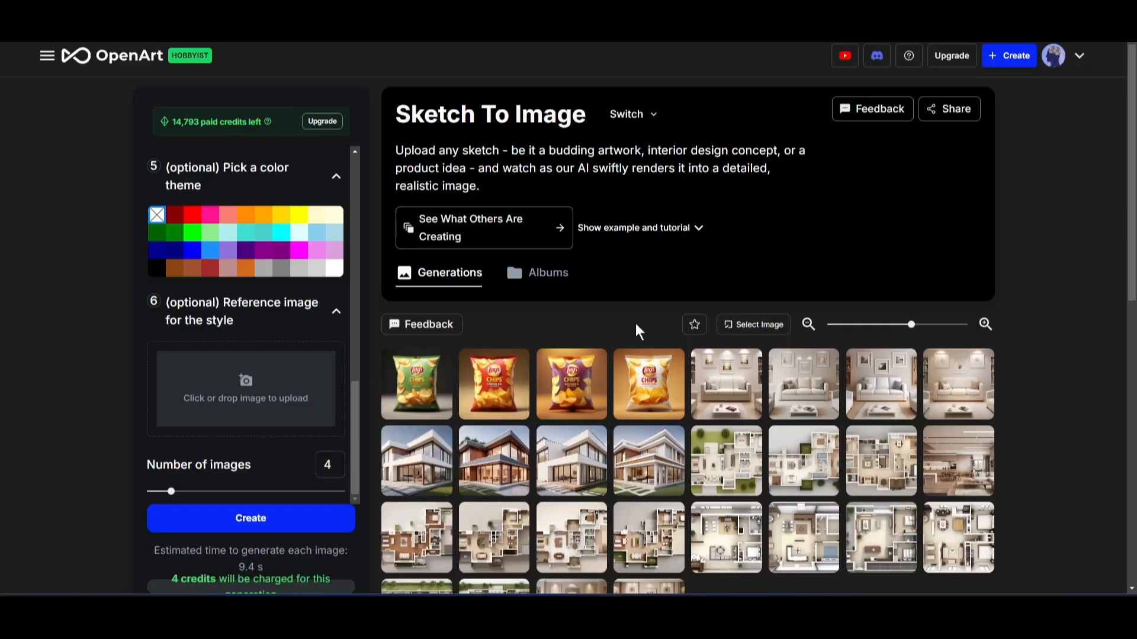
mouse_move(736, 240)
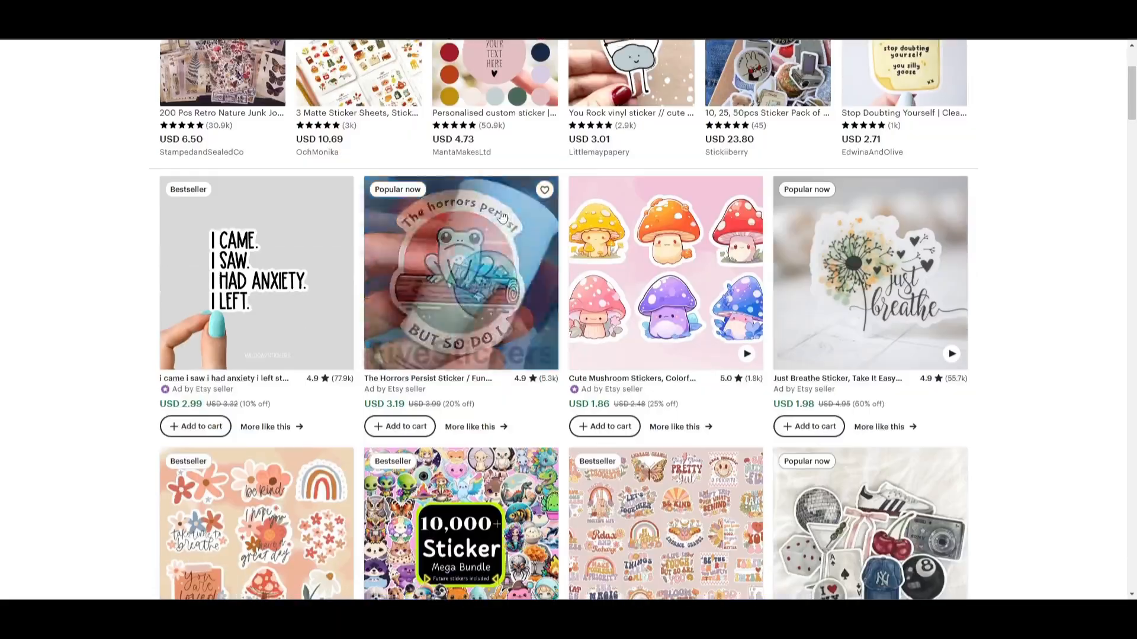
Step: Scroll through the Etsy sticker listings before returning to the OpenArt home dashboard
scroll("down", 3)
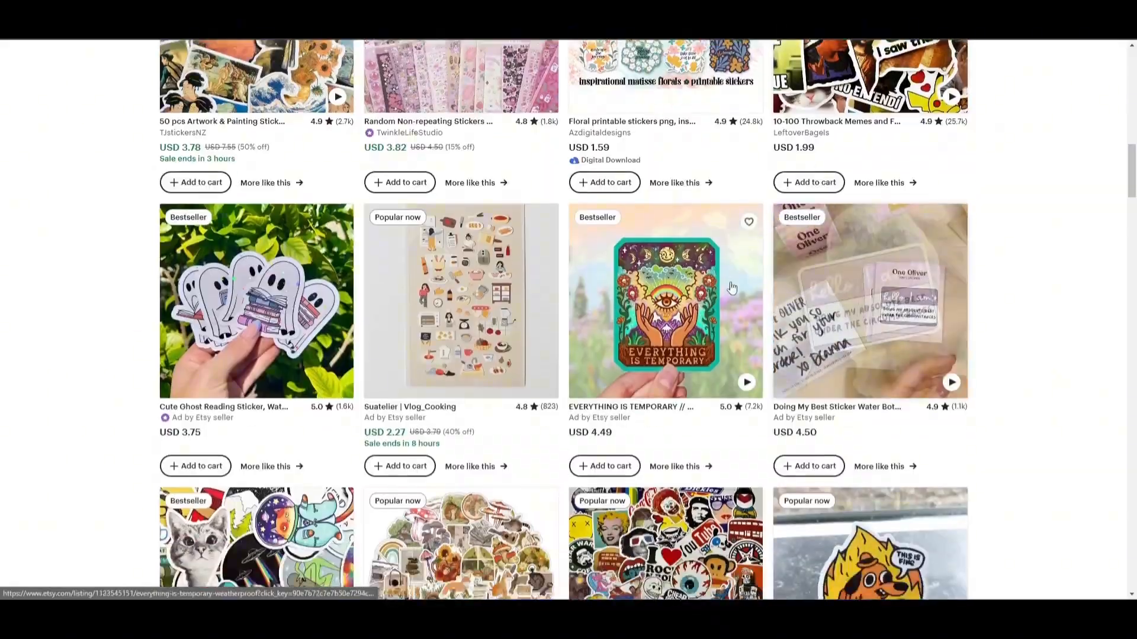
scroll("down", 3)
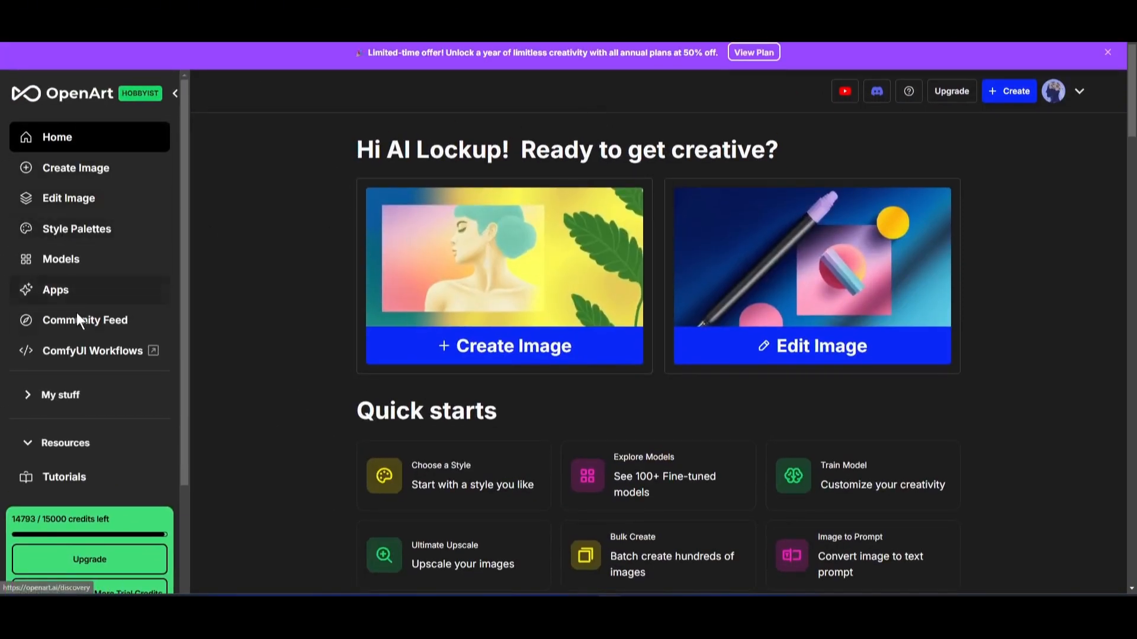
Step: Launch the AI Sticker Generator from Apps and create four 'a vintage Camera' stickers
left_click(56, 289)
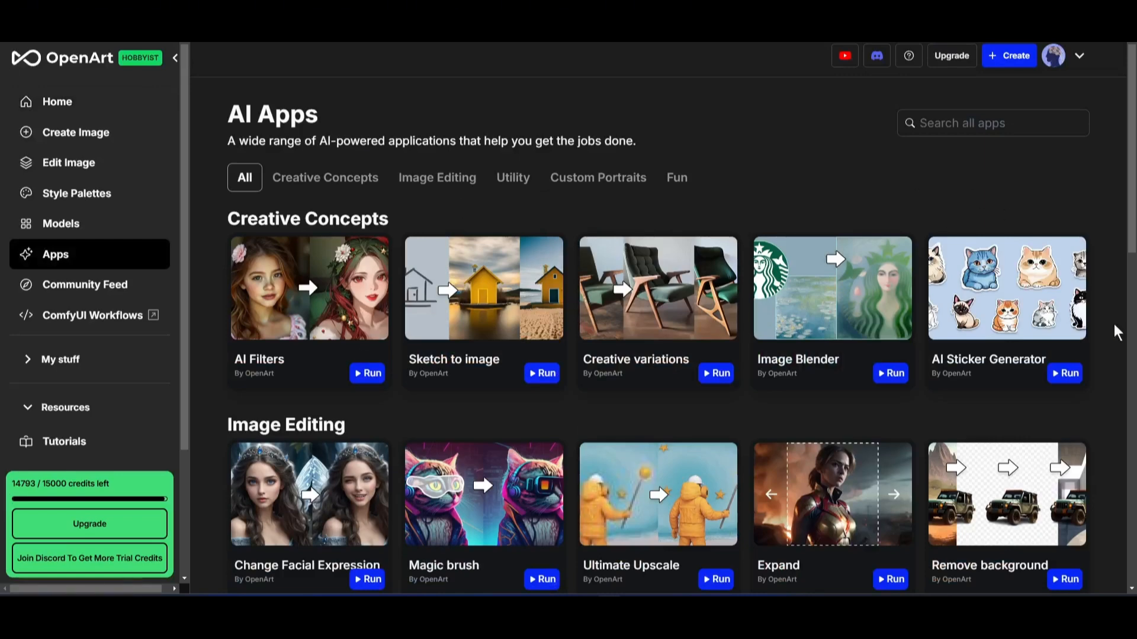
mouse_move(1037, 372)
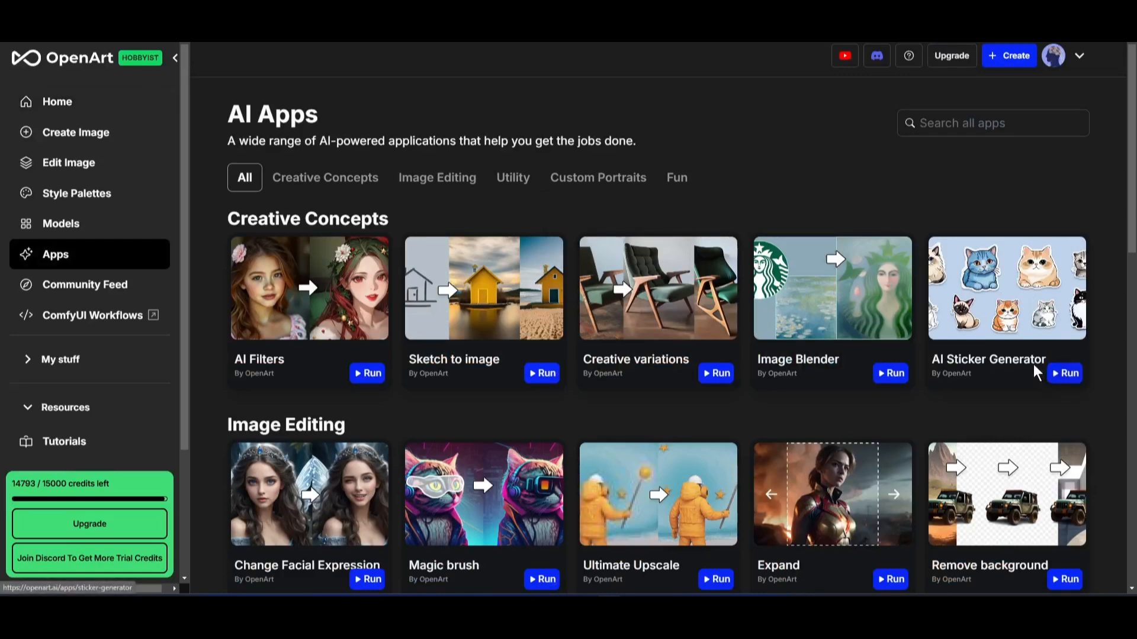
mouse_move(1064, 373)
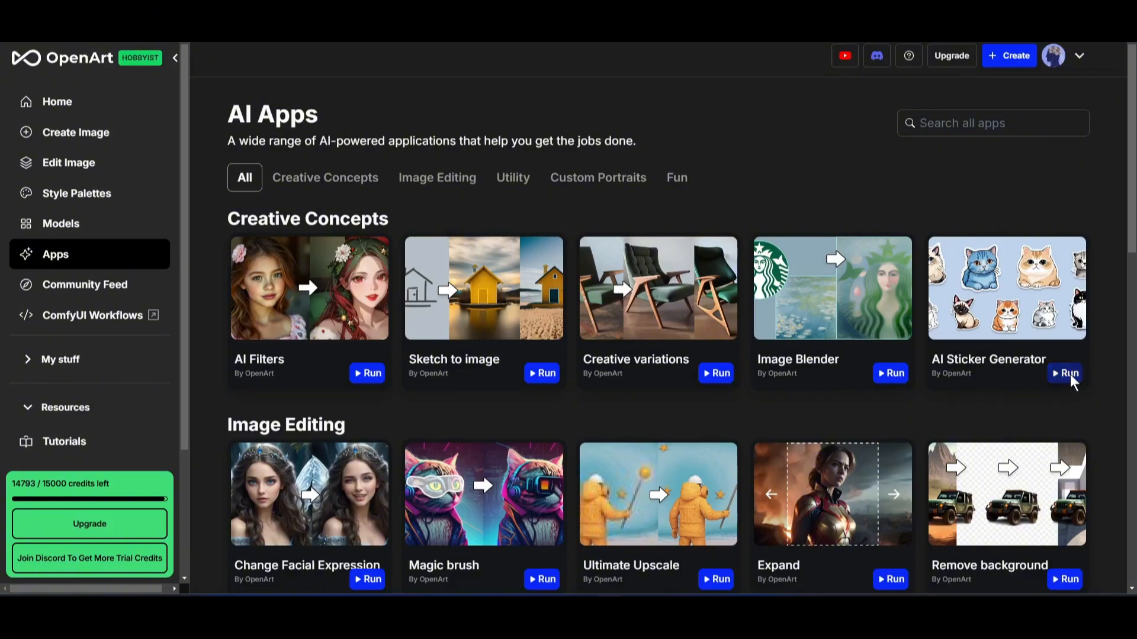
left_click(1067, 373)
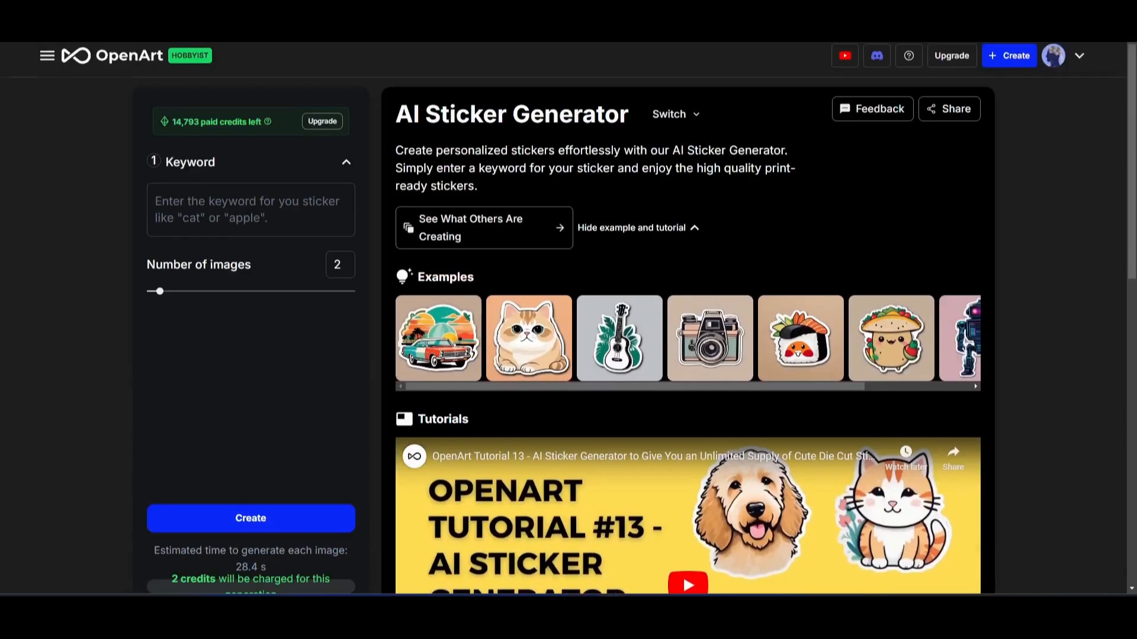
type("a vintage C")
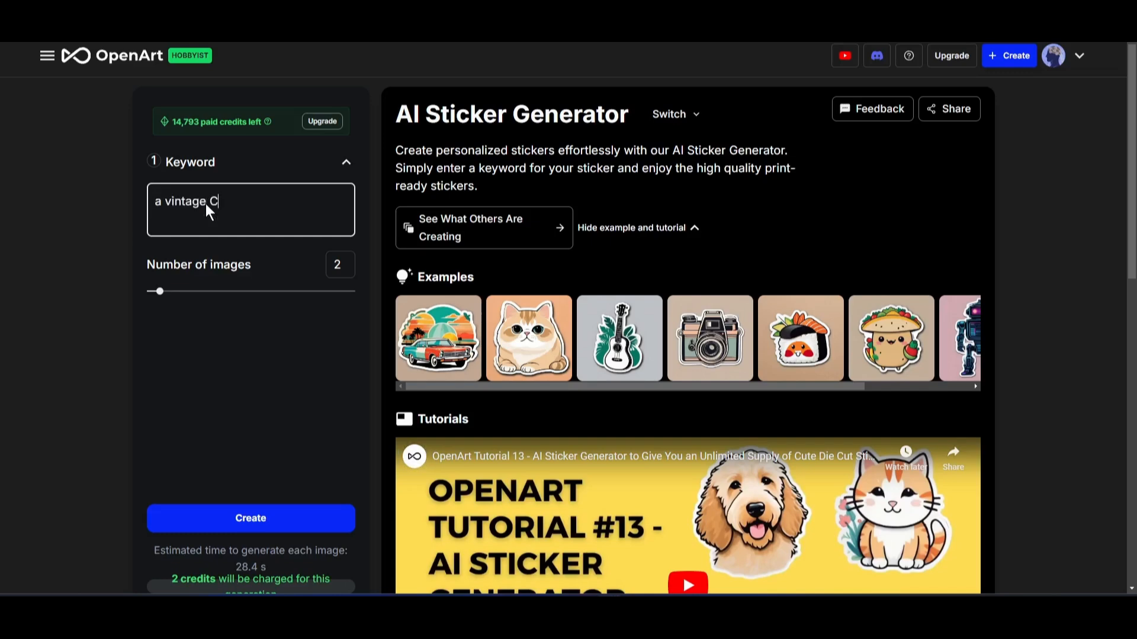
type("amera")
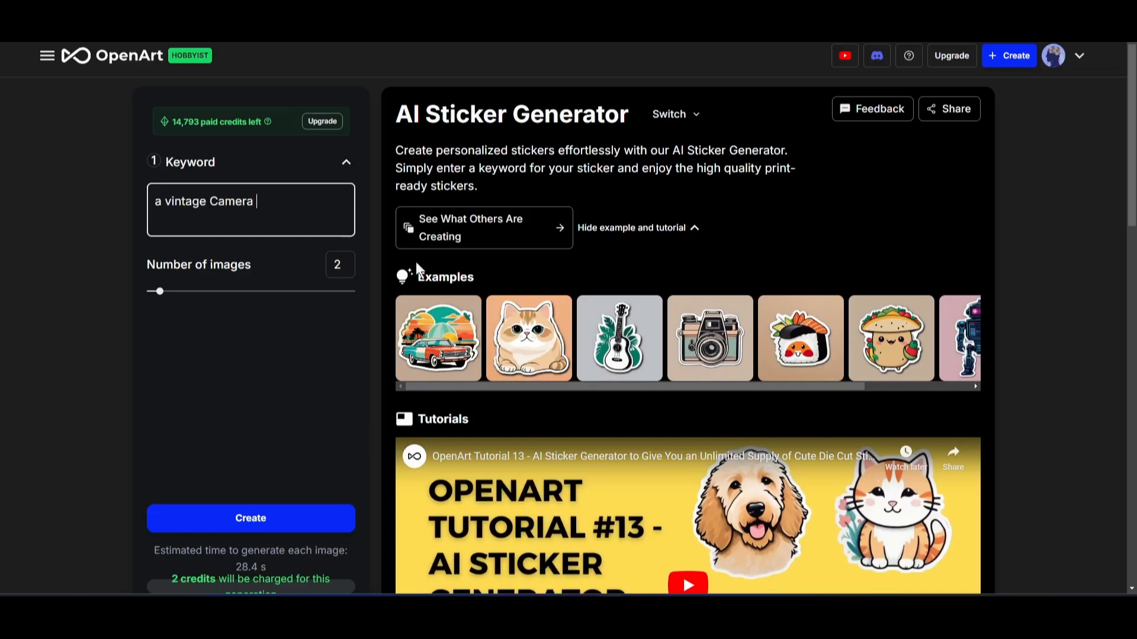
left_click_drag(158, 291, 186, 292)
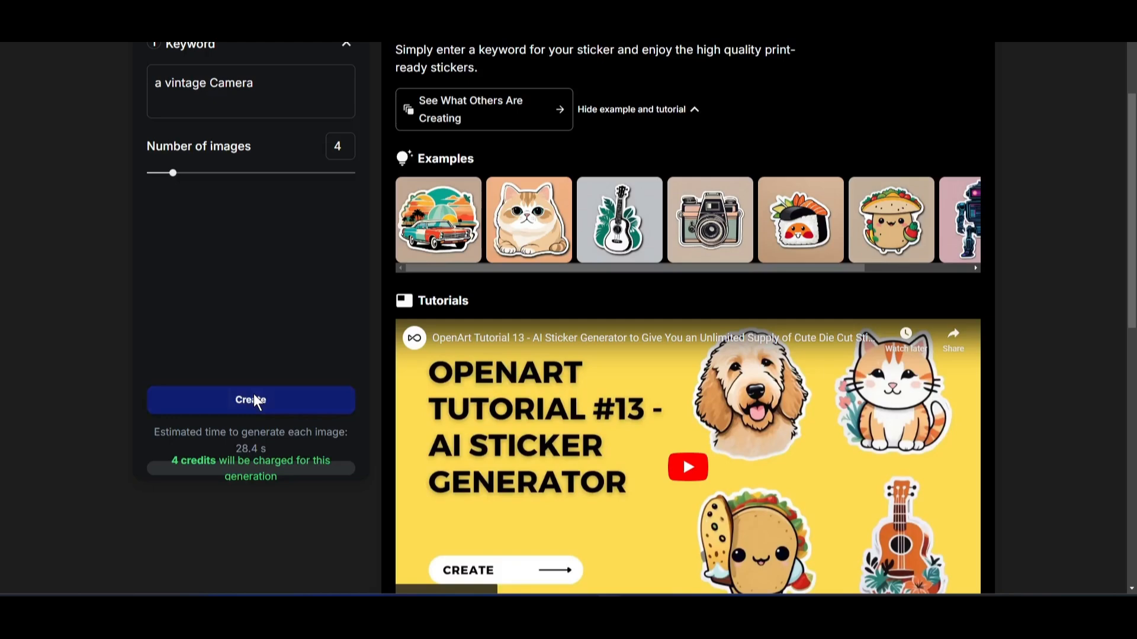
left_click(250, 399)
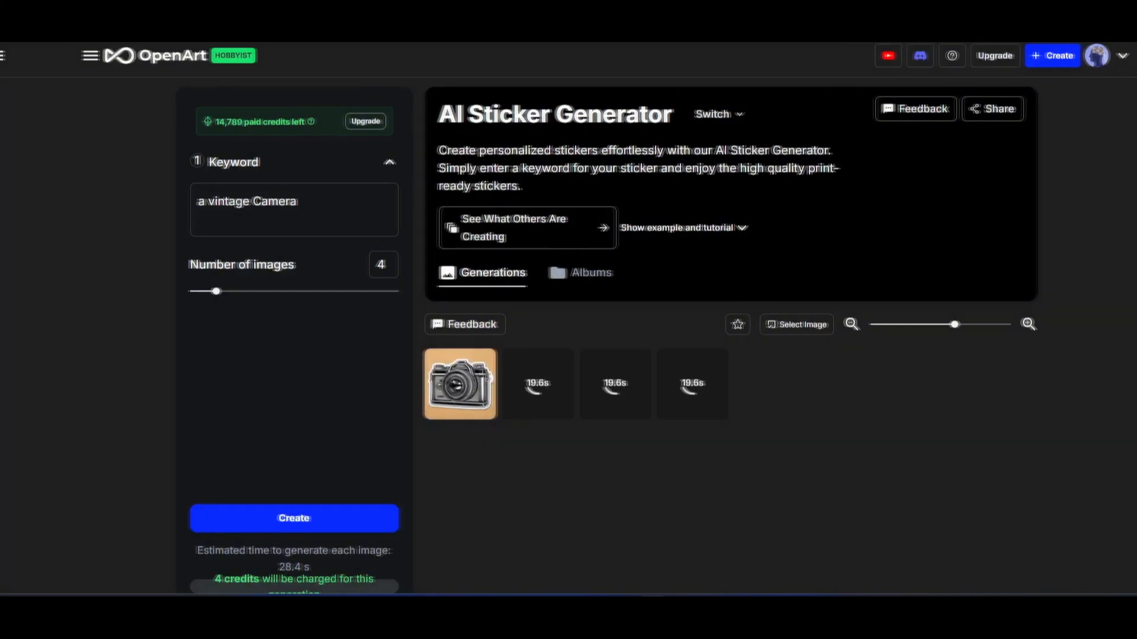
Step: Review the generated vintage camera stickers one by one in the viewer
left_click(458, 384)
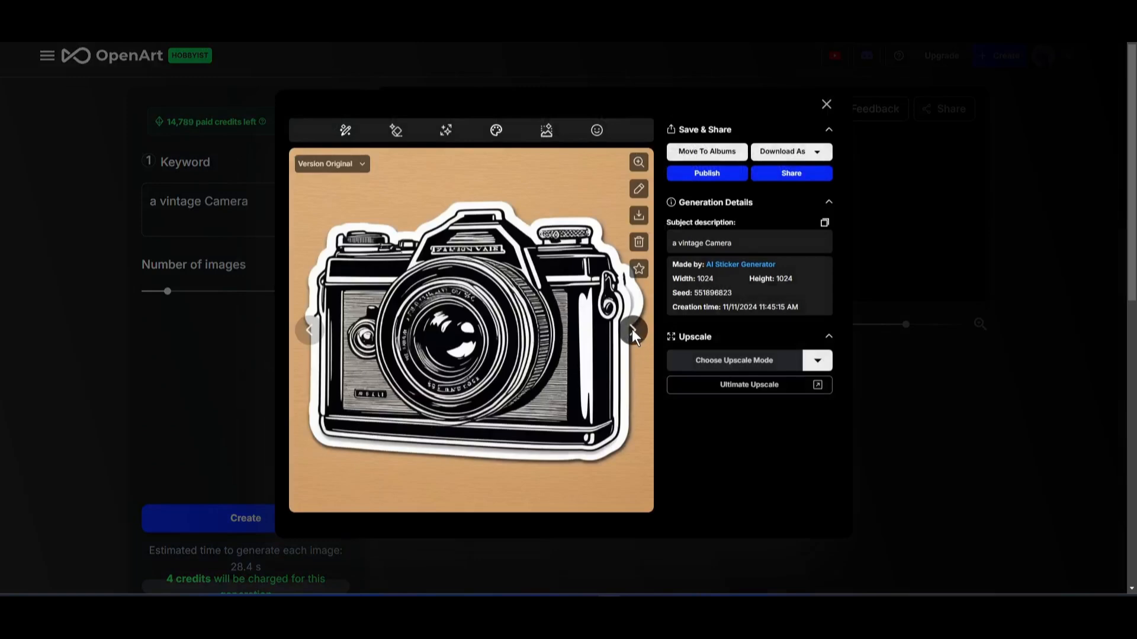
left_click(631, 330)
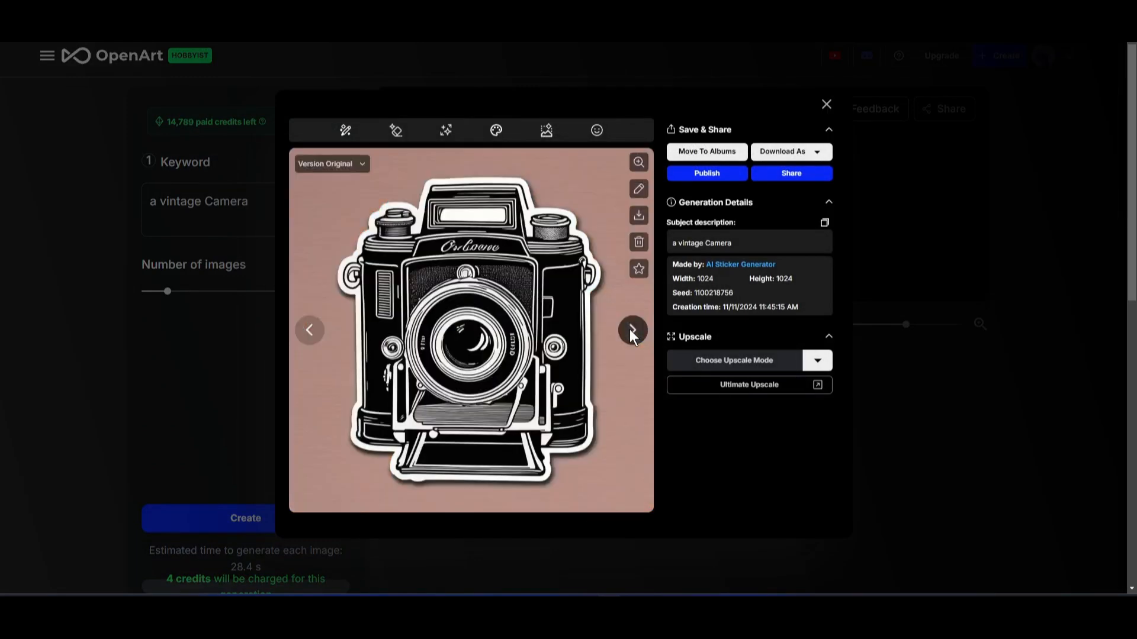
left_click(630, 330)
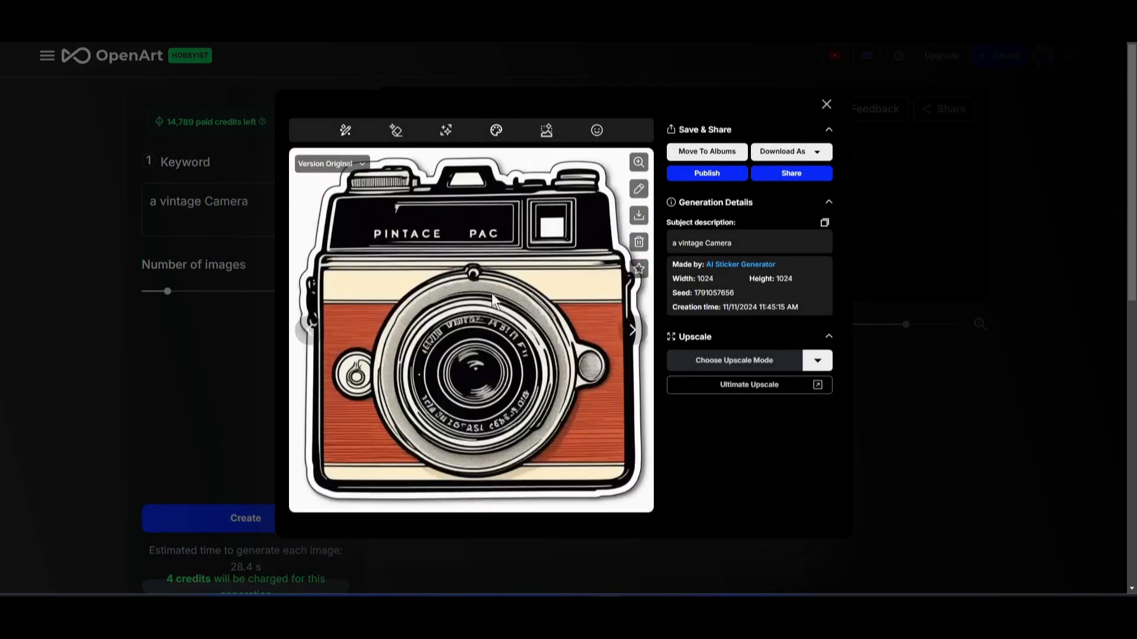
Step: Make a 2x upscaled version of the camera sticker, then view its Original version
left_click(631, 331)
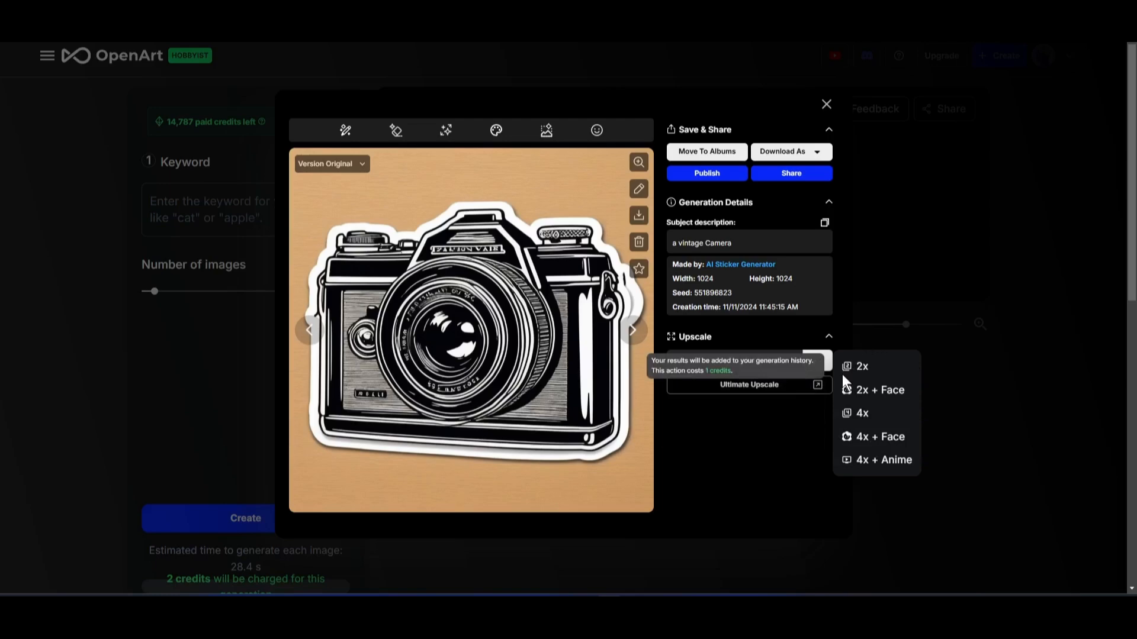
left_click(861, 366)
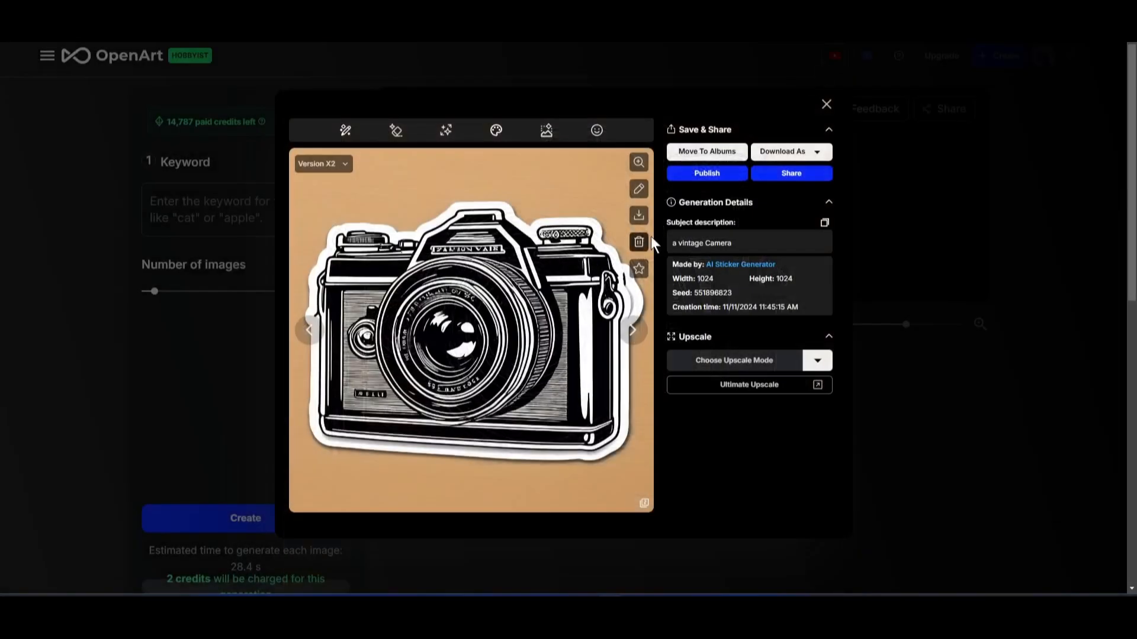
left_click(786, 152)
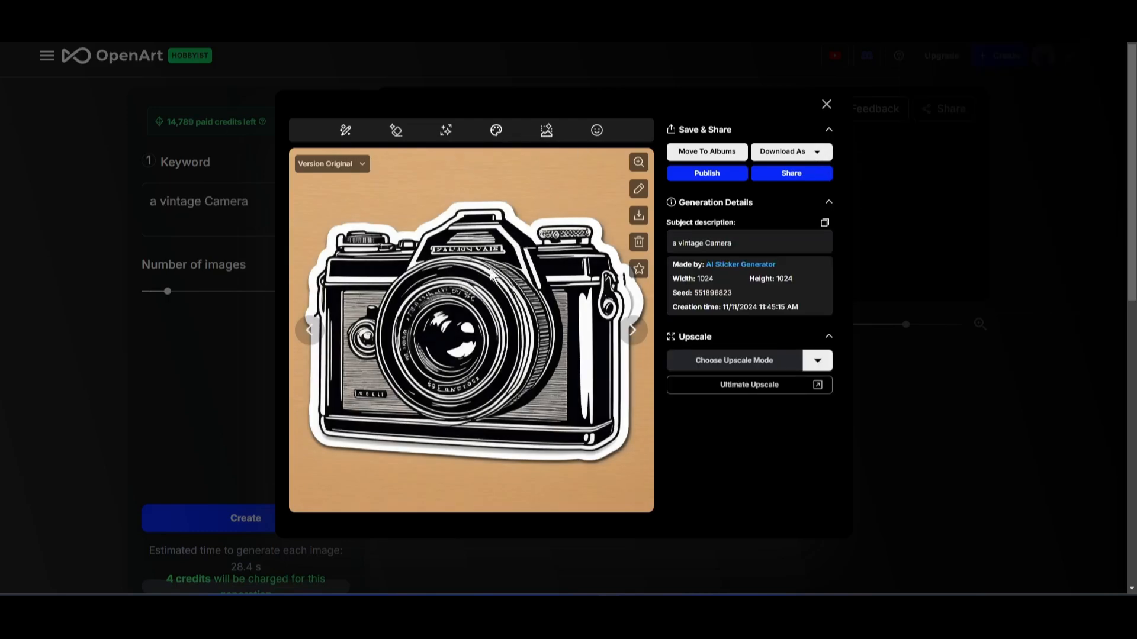
mouse_move(546, 130)
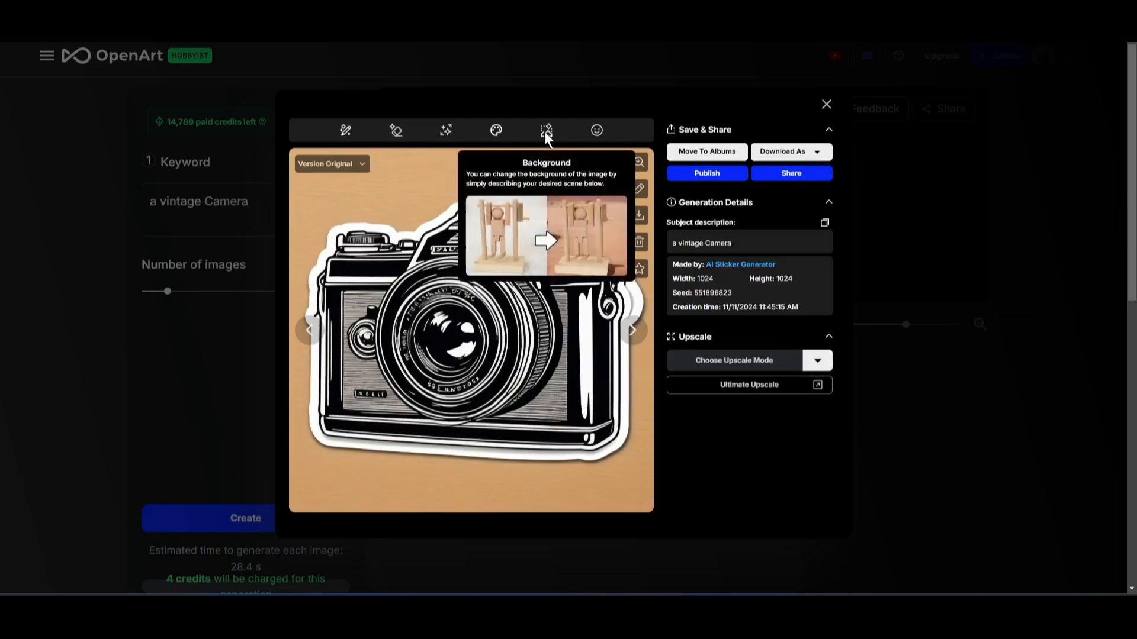
Step: Remove the camera sticker's background in the editor for a transparent backdrop
left_click(545, 130)
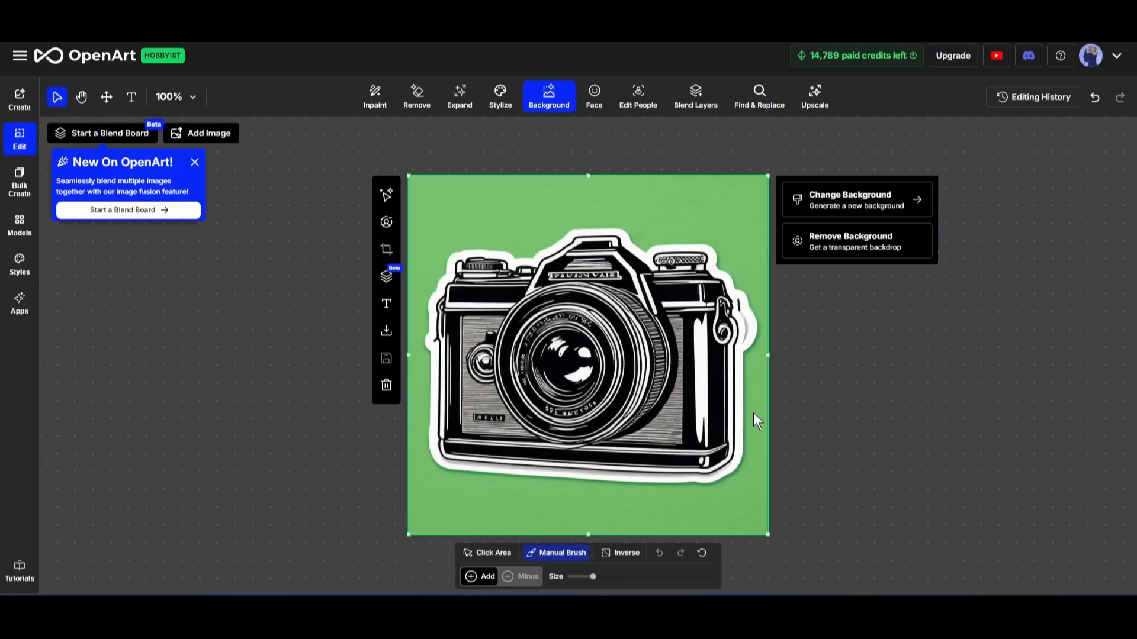
mouse_move(537, 494)
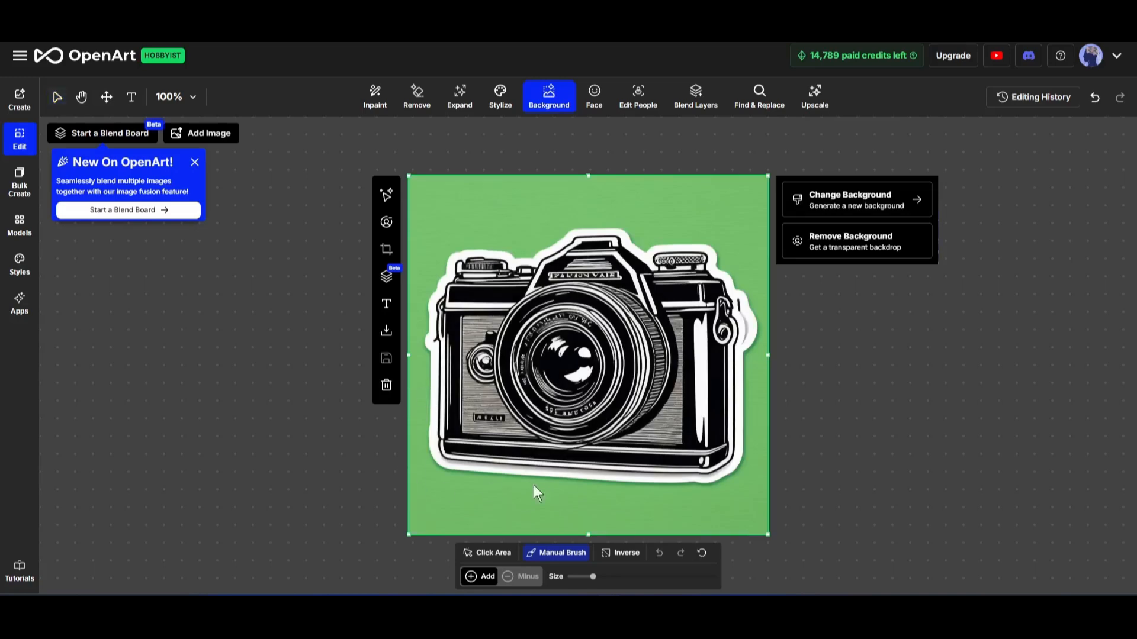
mouse_move(607, 492)
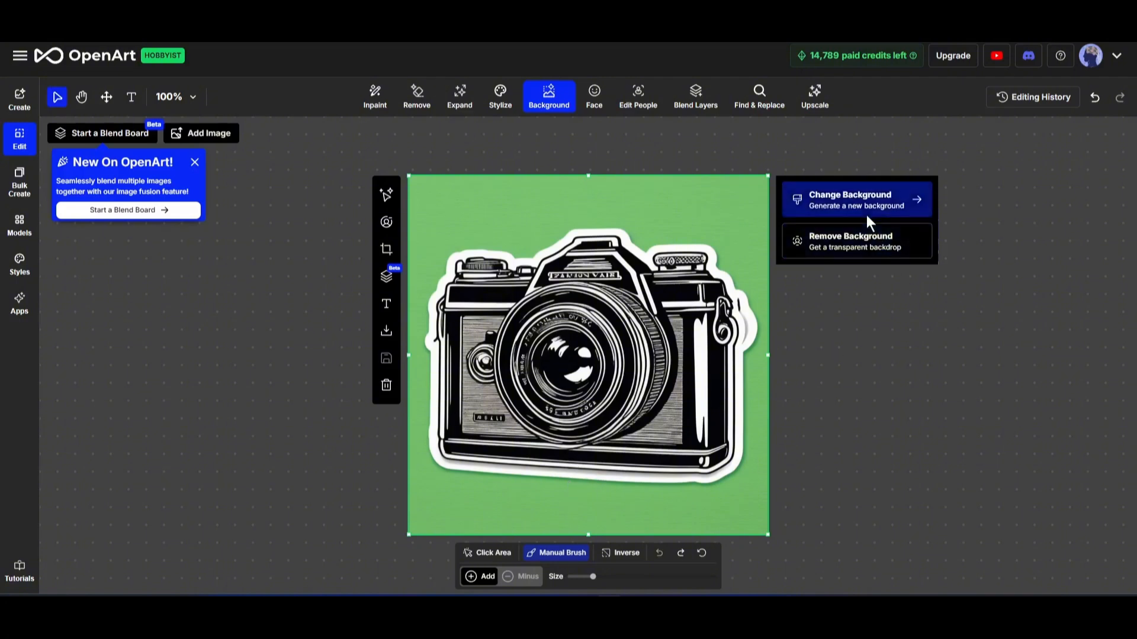
mouse_move(855, 241)
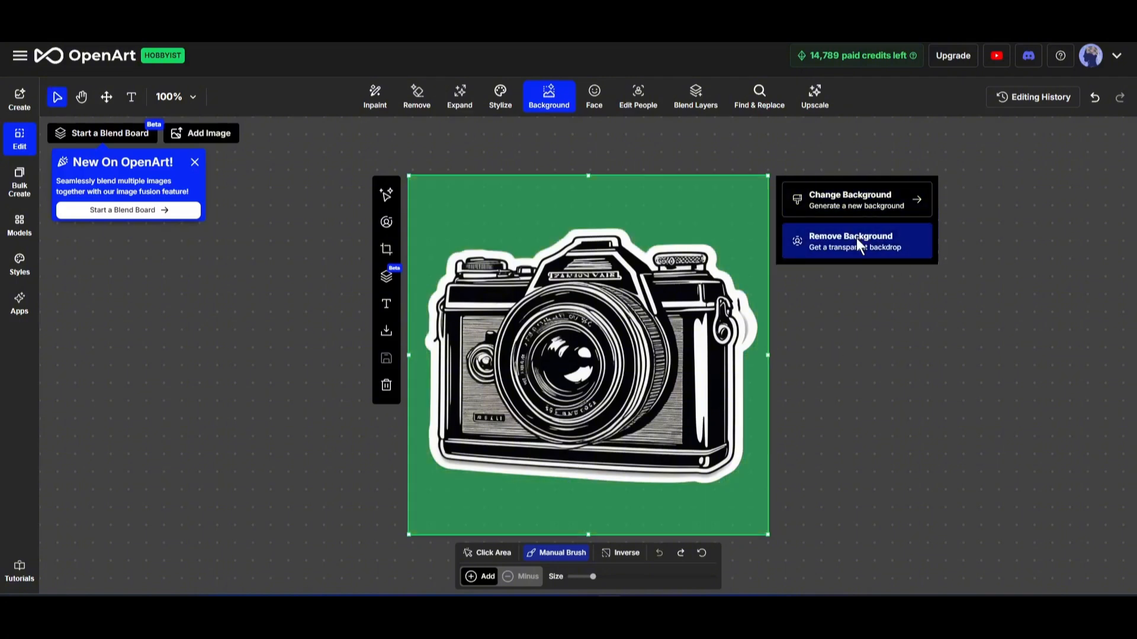
left_click(850, 240)
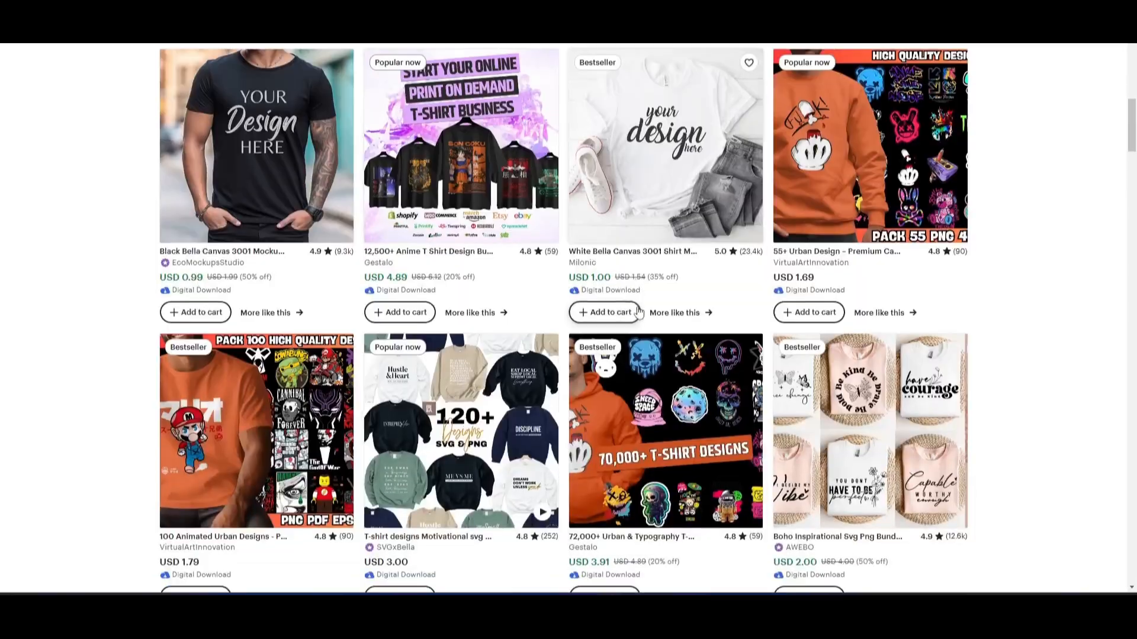
scroll("down", 3)
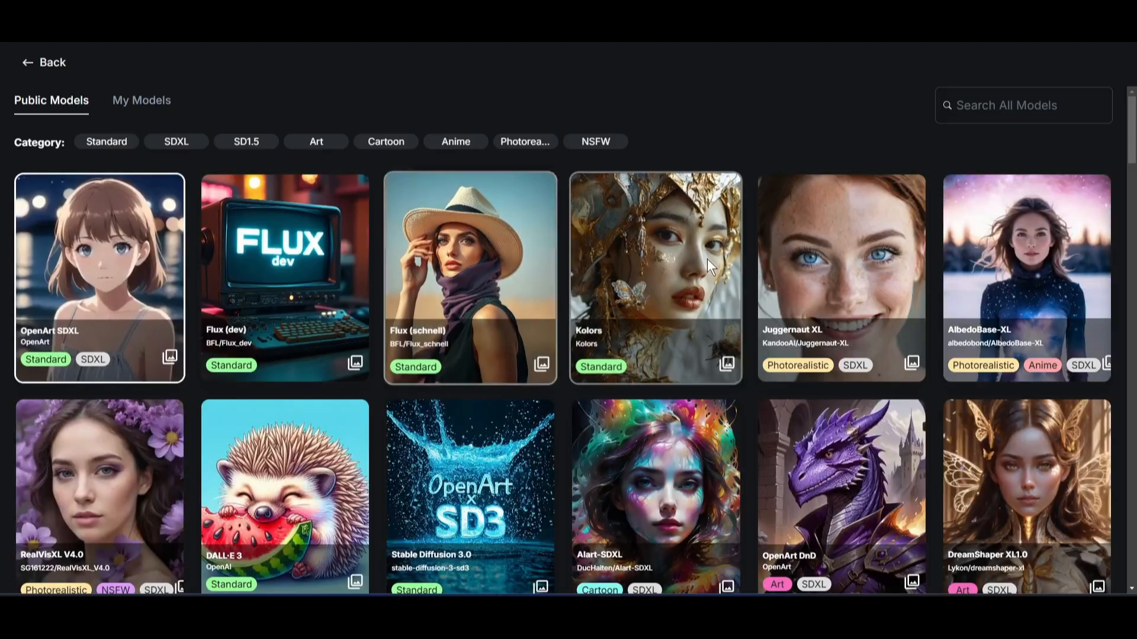
Step: Generate an 'A happy cat' T-shirt design with the TShirtDesignRedmond model
scroll("down", 3)
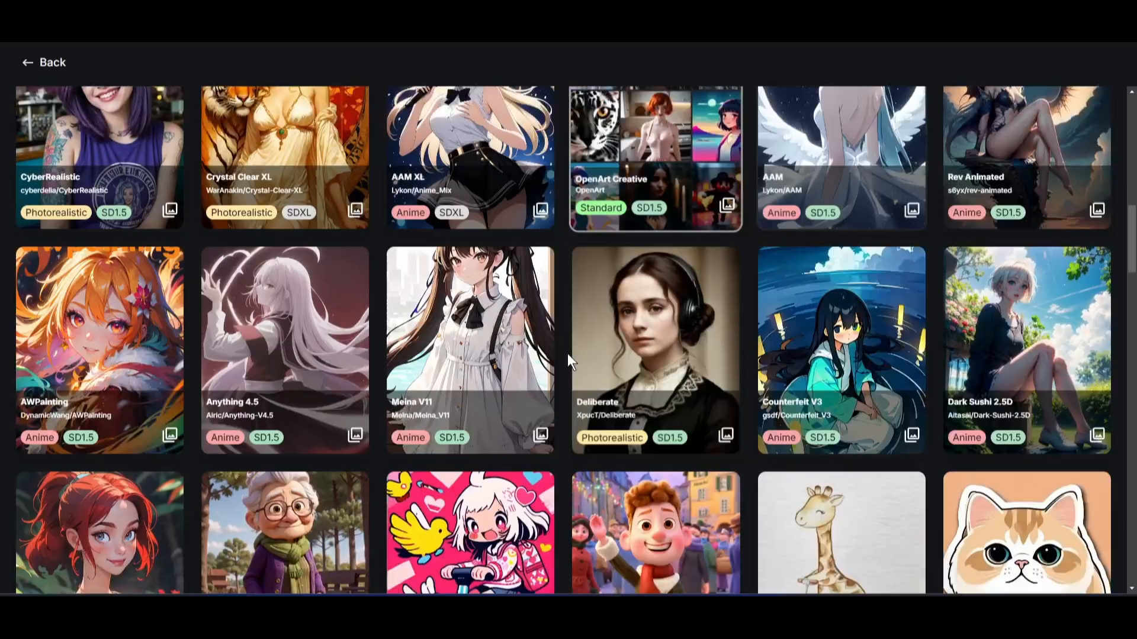
scroll("down", 3)
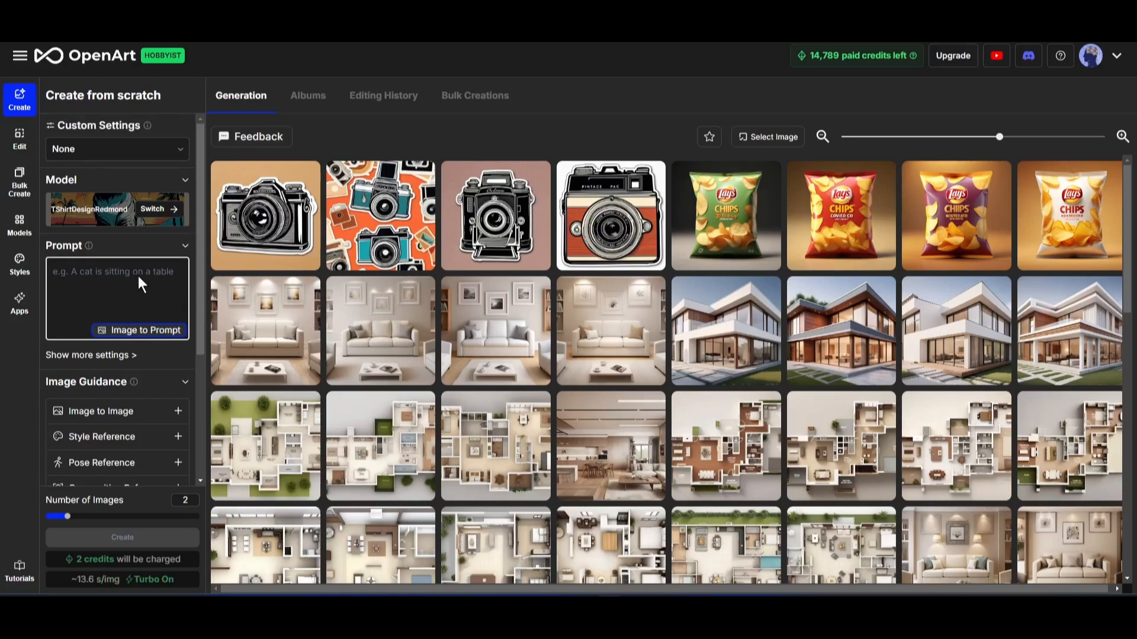
type("A happy")
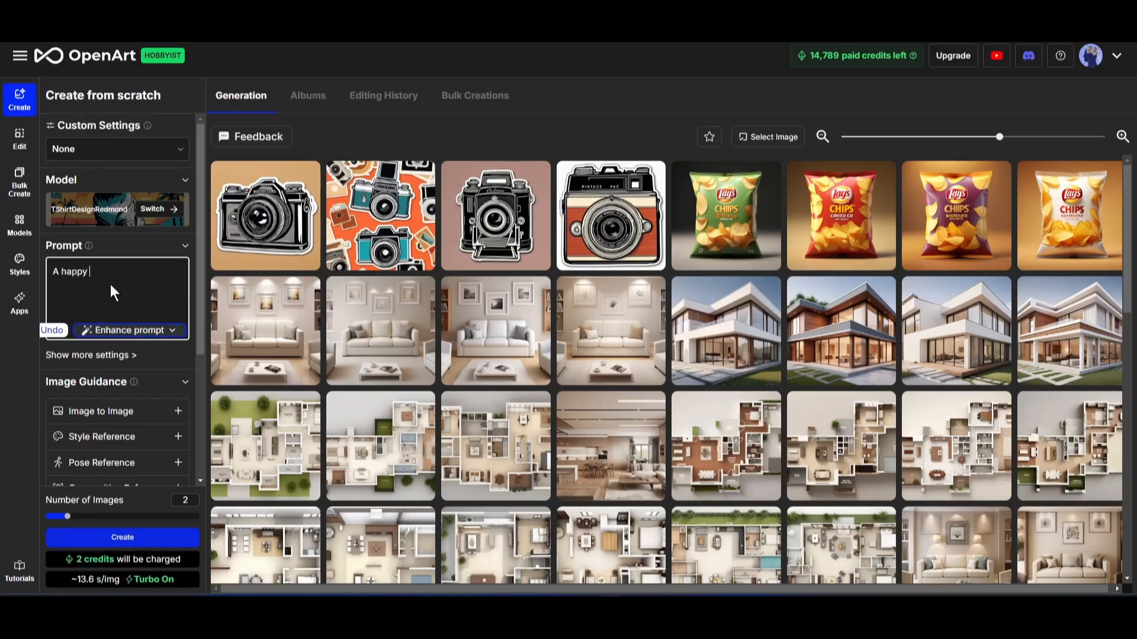
type("cat")
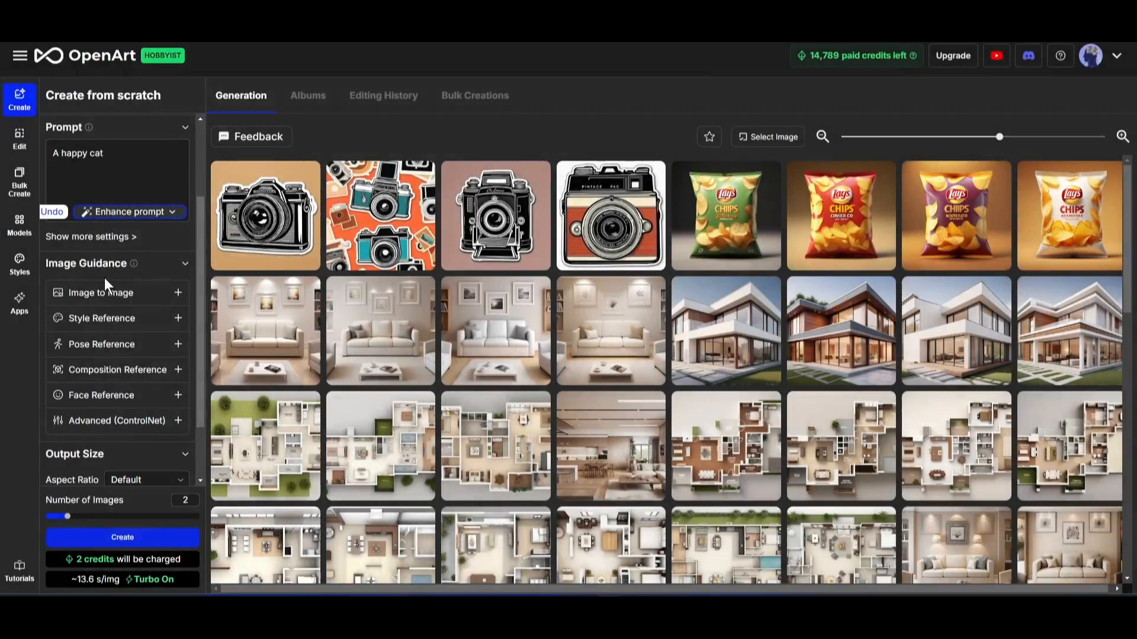
left_click(101, 293)
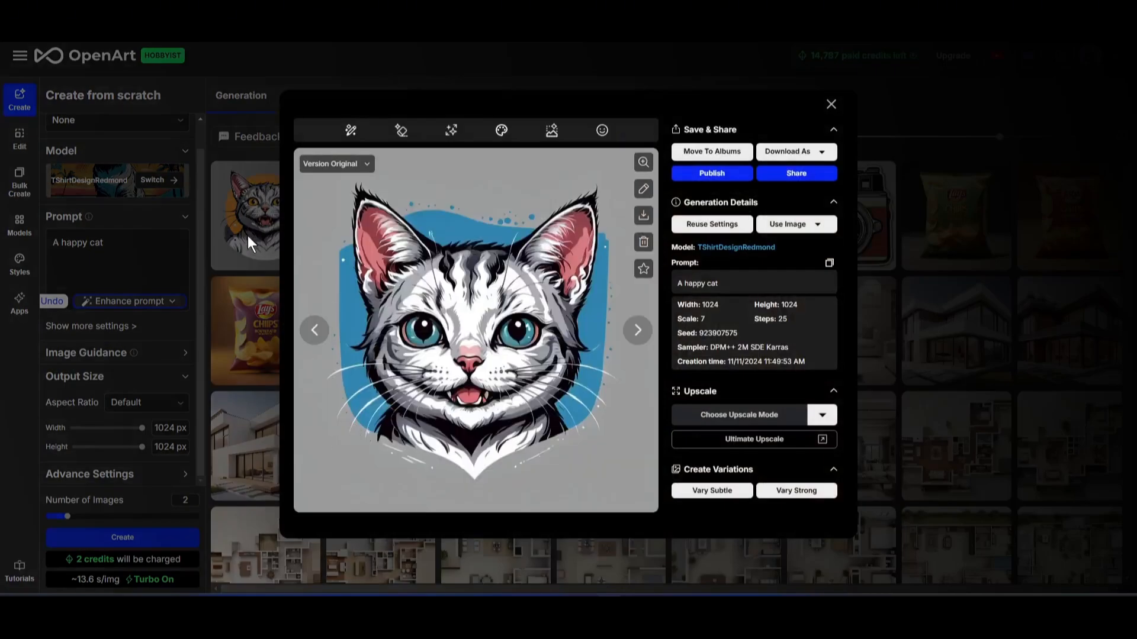
Step: Close the happy cat design viewer and return to the home page
left_click(831, 104)
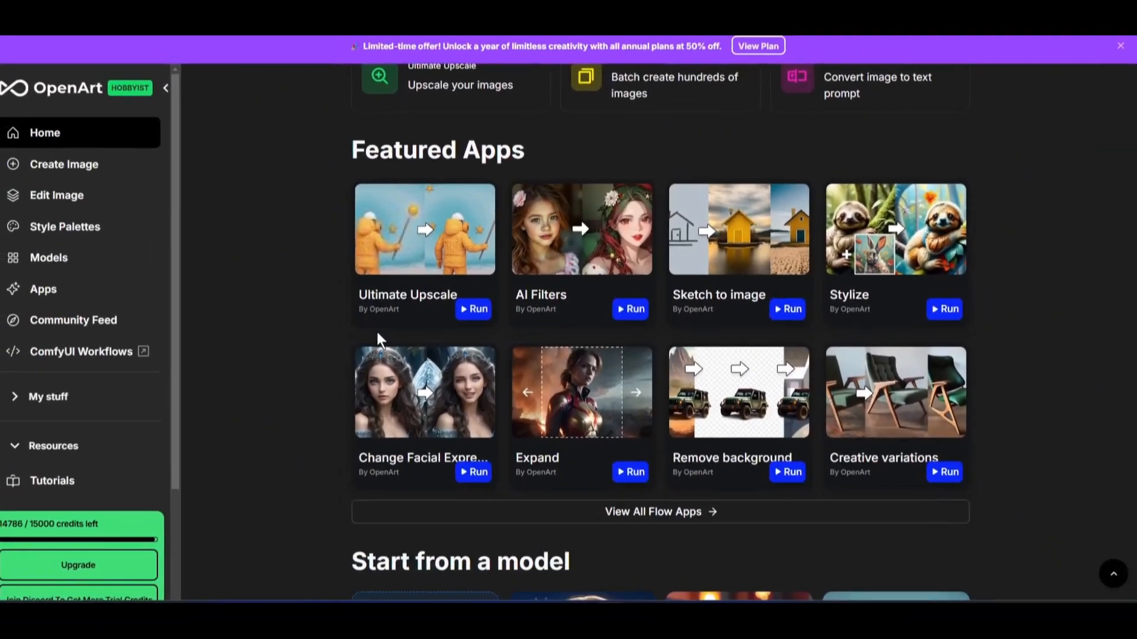
scroll("down", 3)
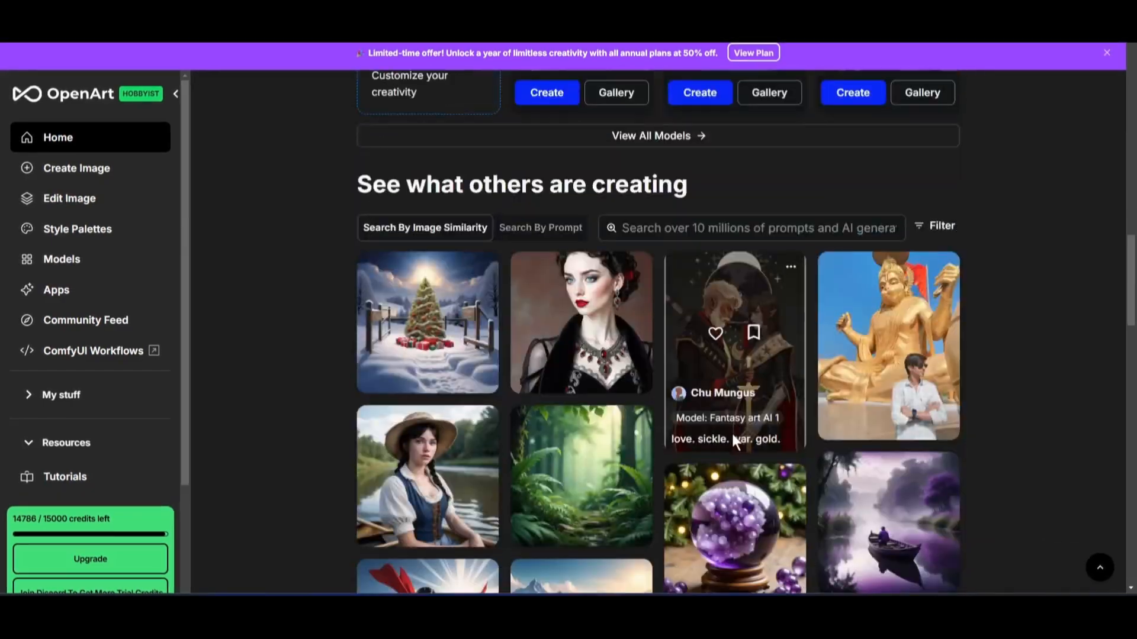
scroll("down", 3)
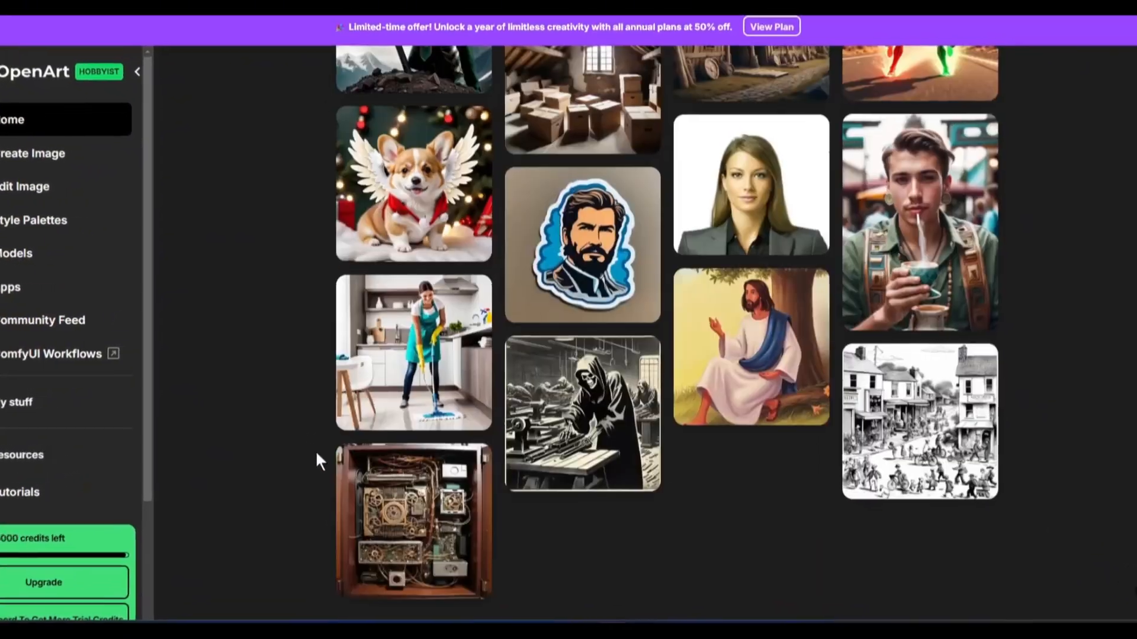